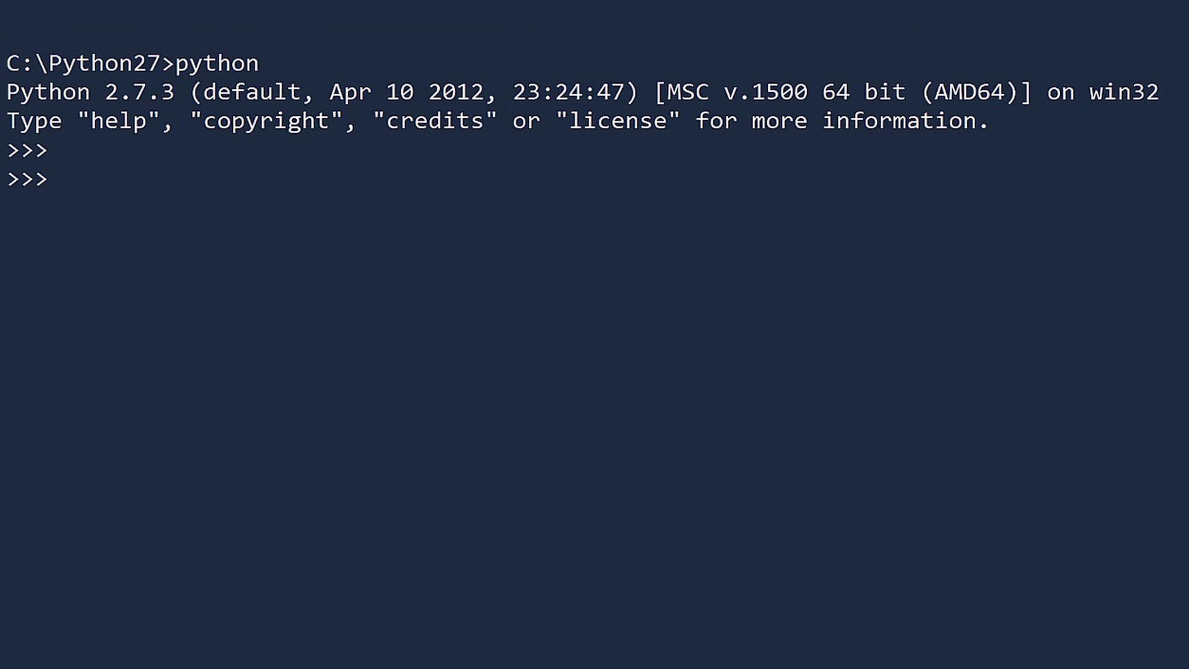
Step: Enter comments '# Numbers: int, long, float, complex' and '# Operations: + - * /', then begin assigning x
{"action": "type", "text": "# Numbers: int, long, float, complex"}
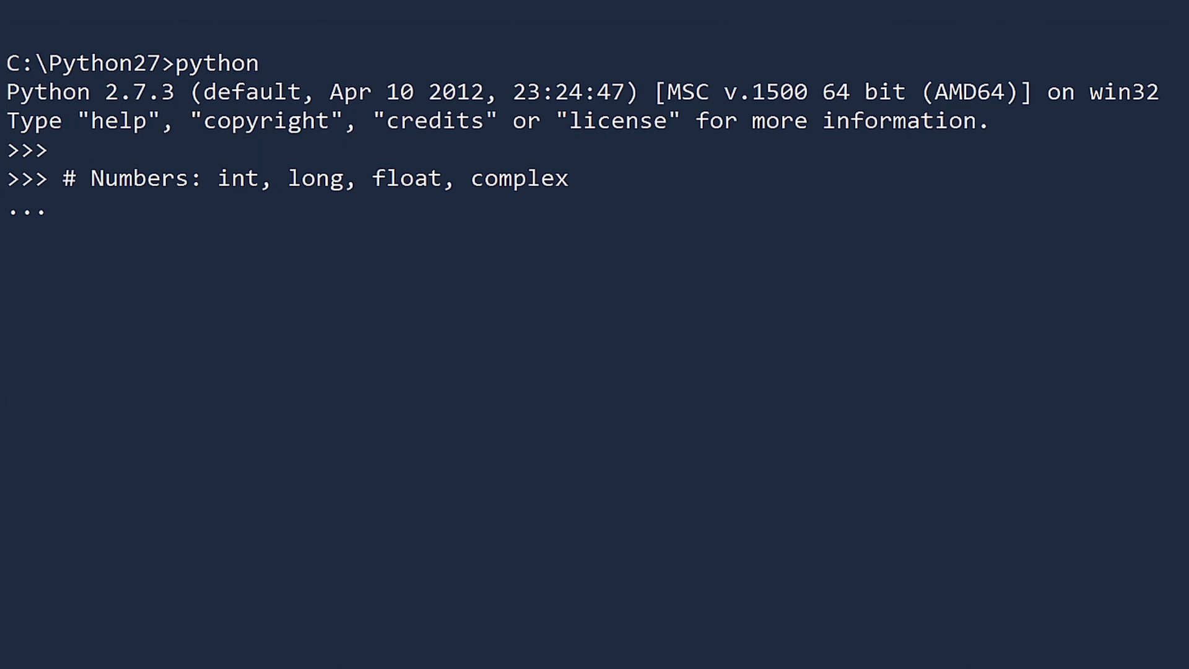
{"action": "type", "text": "# Operations:"}
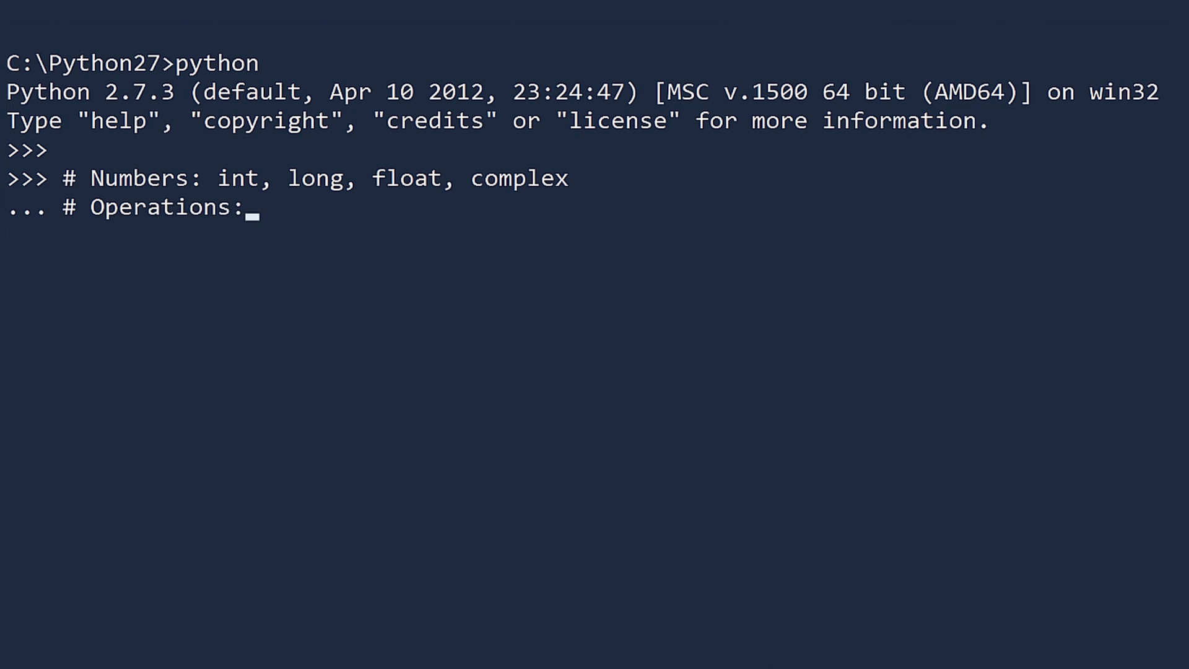
{"action": "type", "text": "+ - * /"}
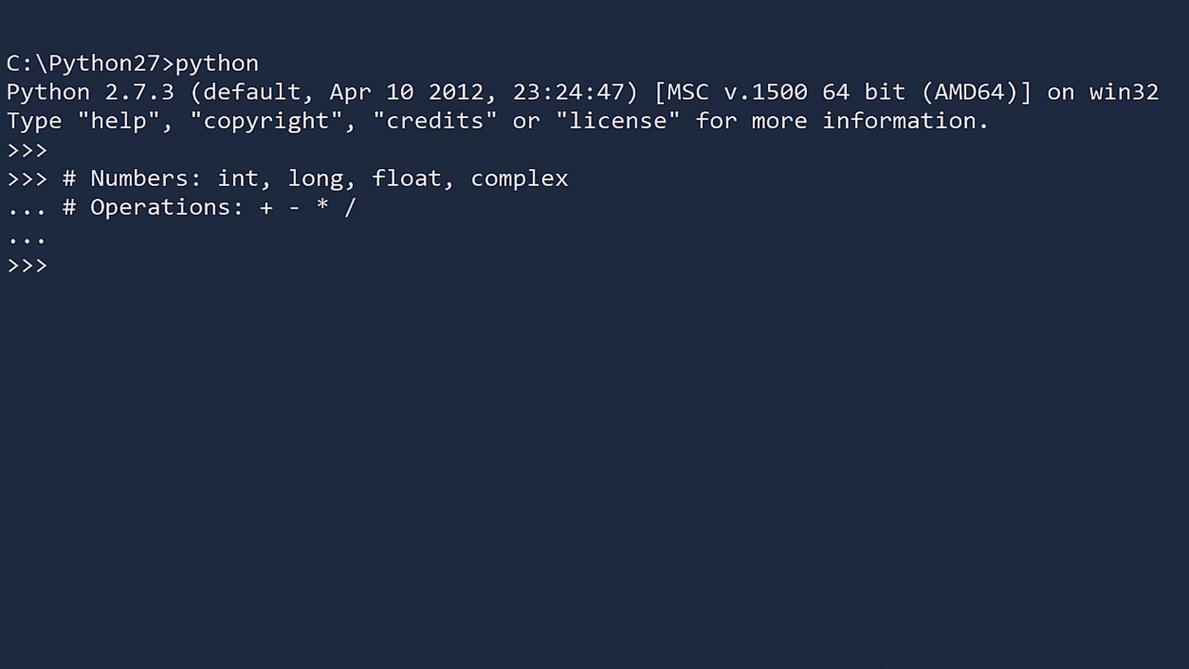
{"action": "type", "text": "x ="}
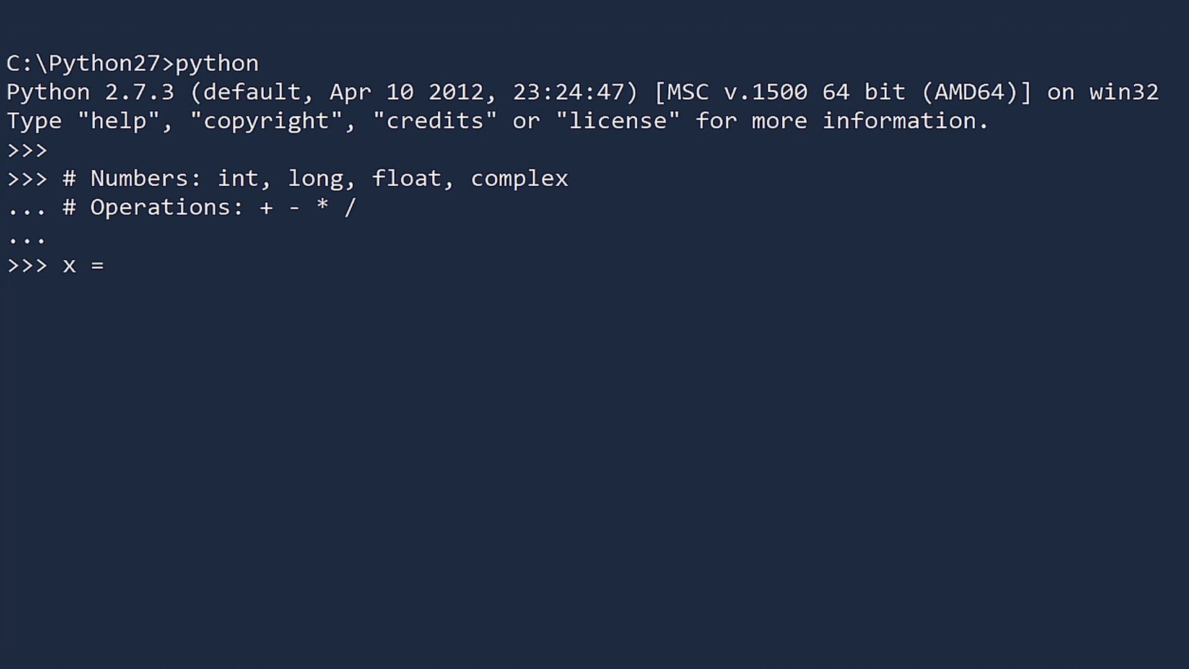
Step: Assign x = 5 as int and y = 5L as long, then evaluate long(5) to get 5L
{"action": "type", "text": "5  # int"}
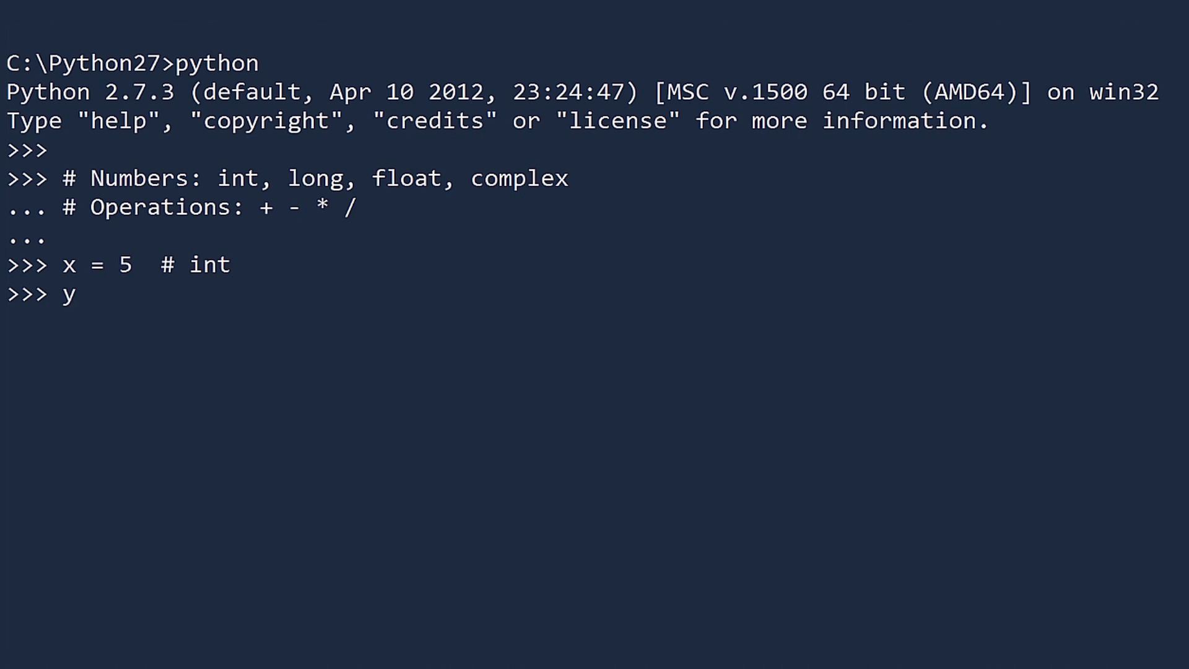
{"action": "type", "text": "= 5L  #"}
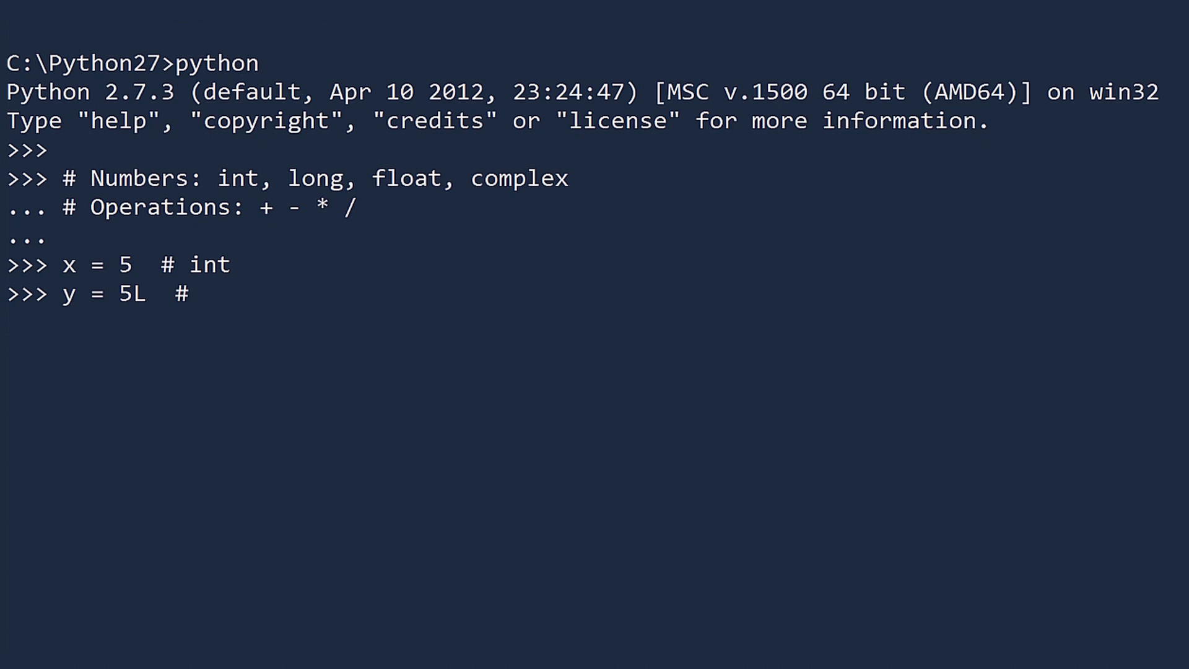
{"action": "type", "text": "long"}
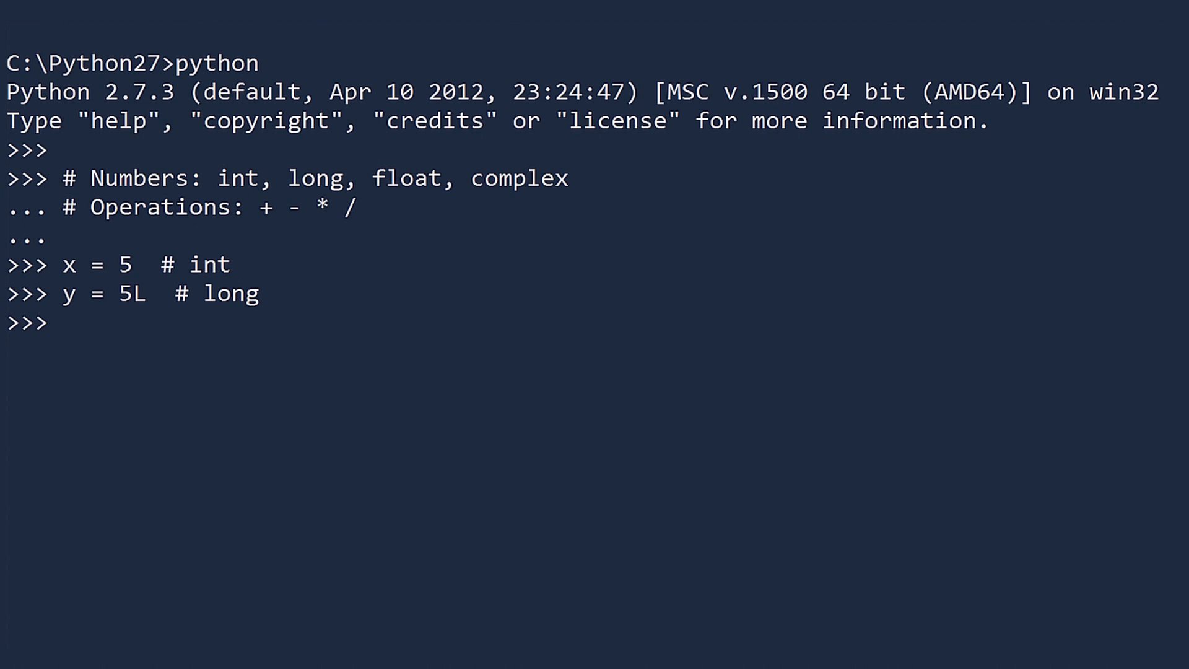
{"action": "type", "text": "long(5)"}
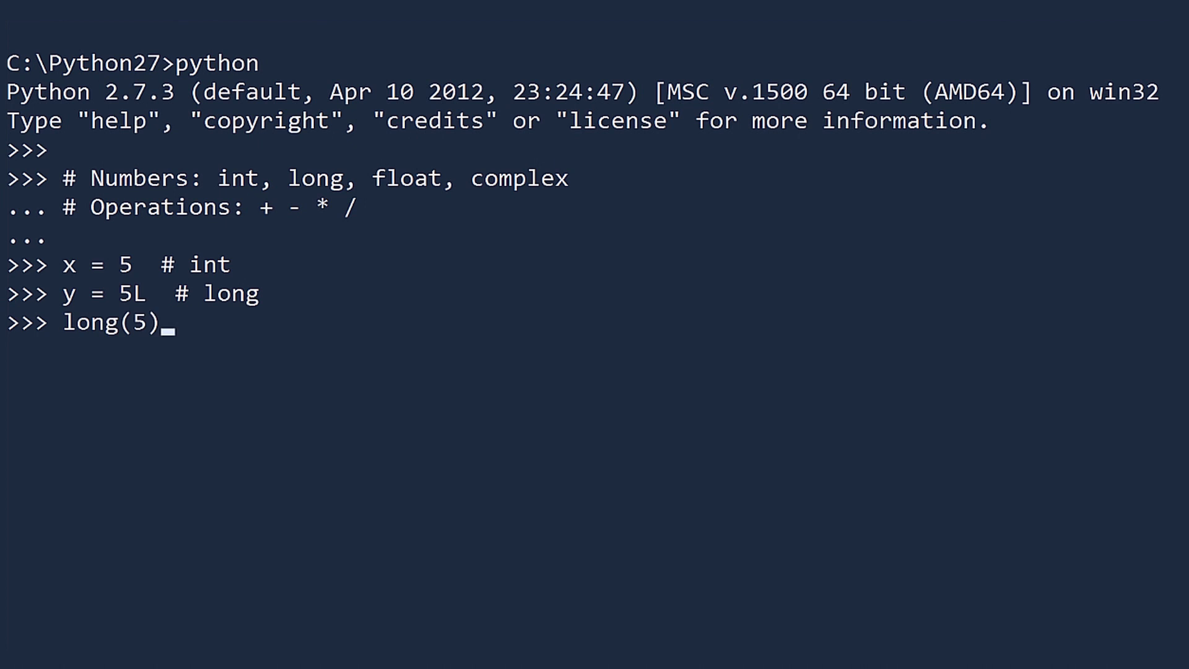
{"action": "key", "text": "Return"}
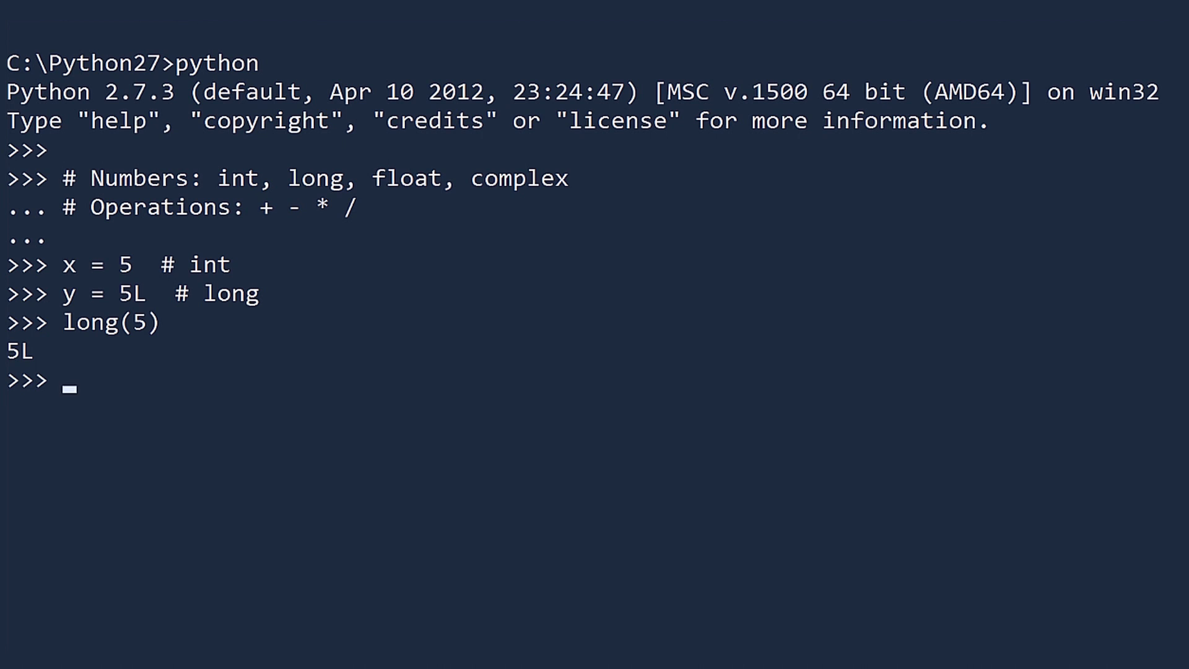
{"action": "type", "text": "10000000000"}
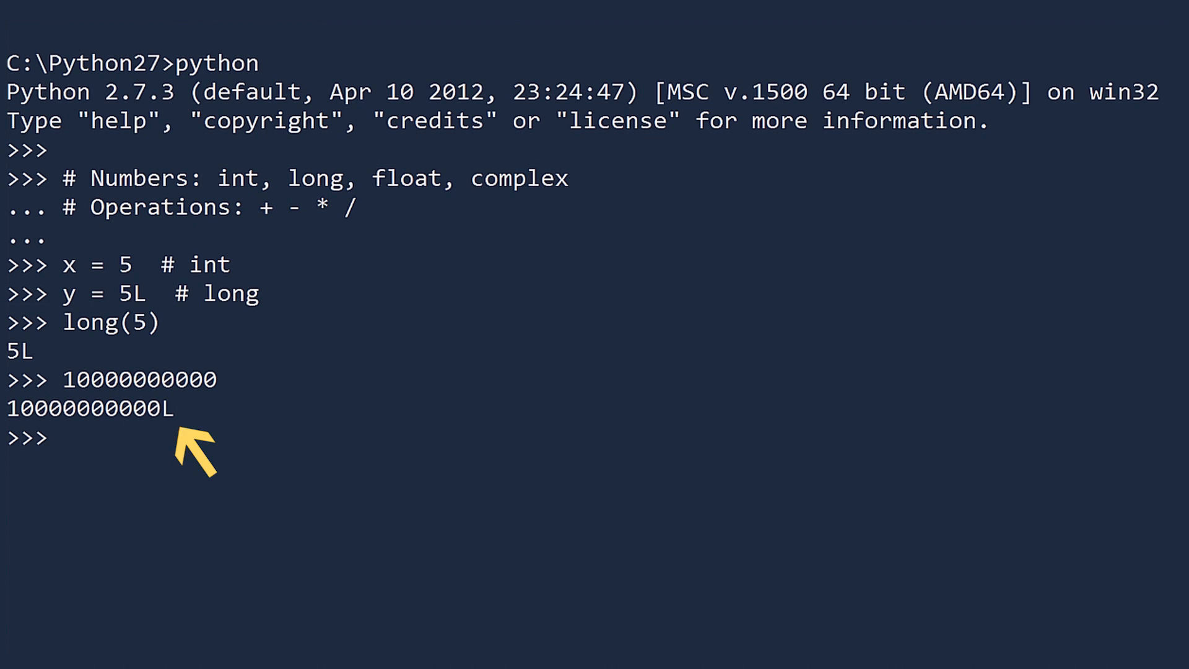
{"action": "type", "text": "# ints are narrower than longs"}
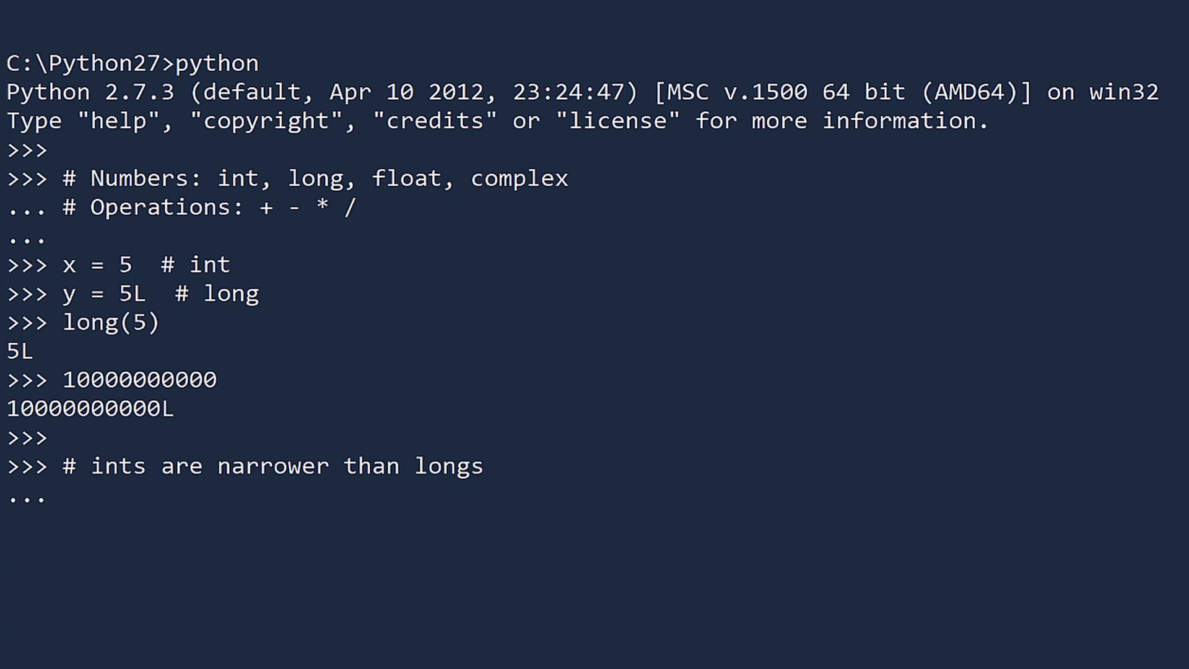
{"action": "type", "text": "# longs are wider th"}
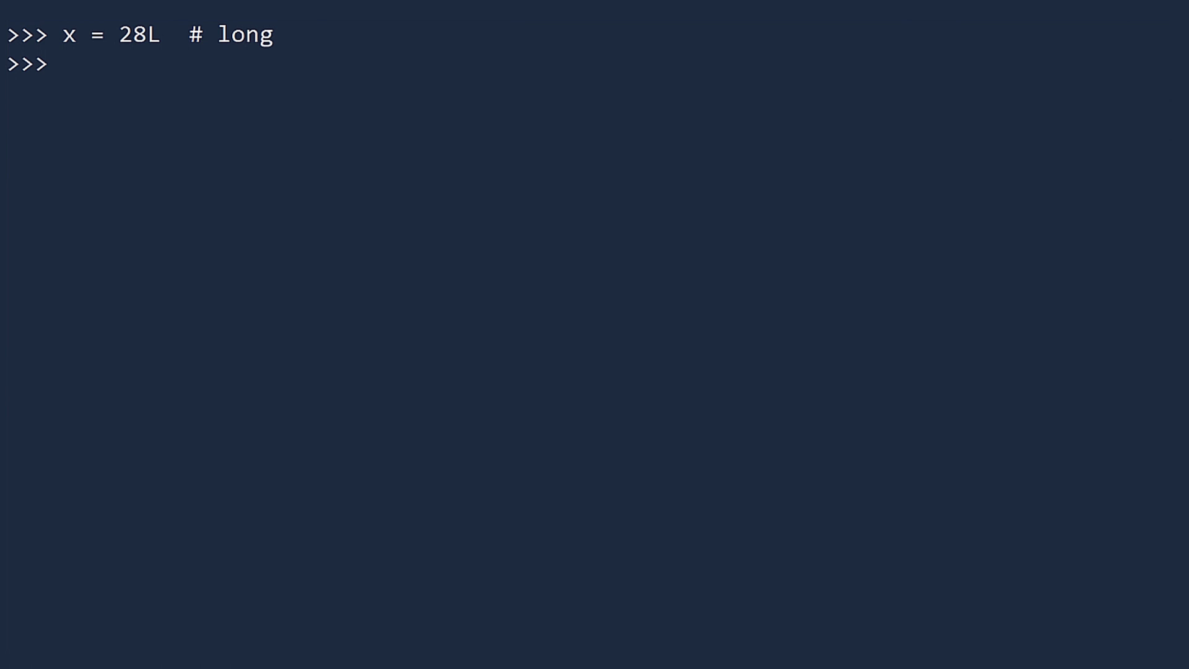
Step: Assign y = 28.0 as a float and evaluate float(28) to widen it to 28.0
{"action": "type", "text": "y = 28.0"}
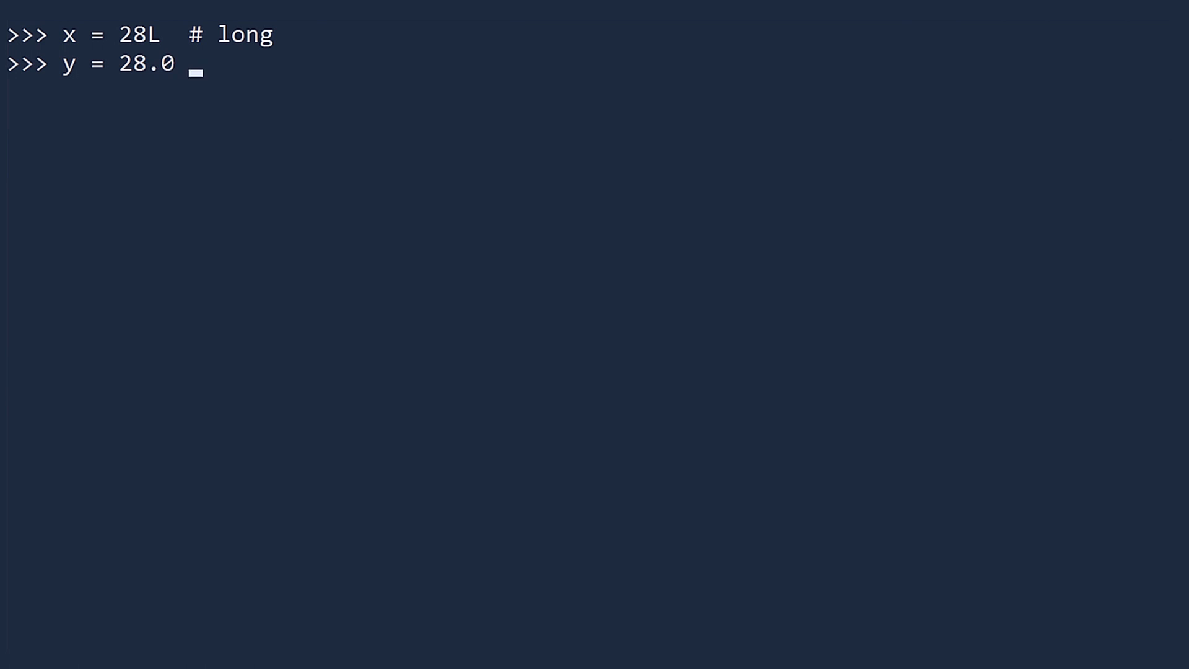
{"action": "type", "text": "# float"}
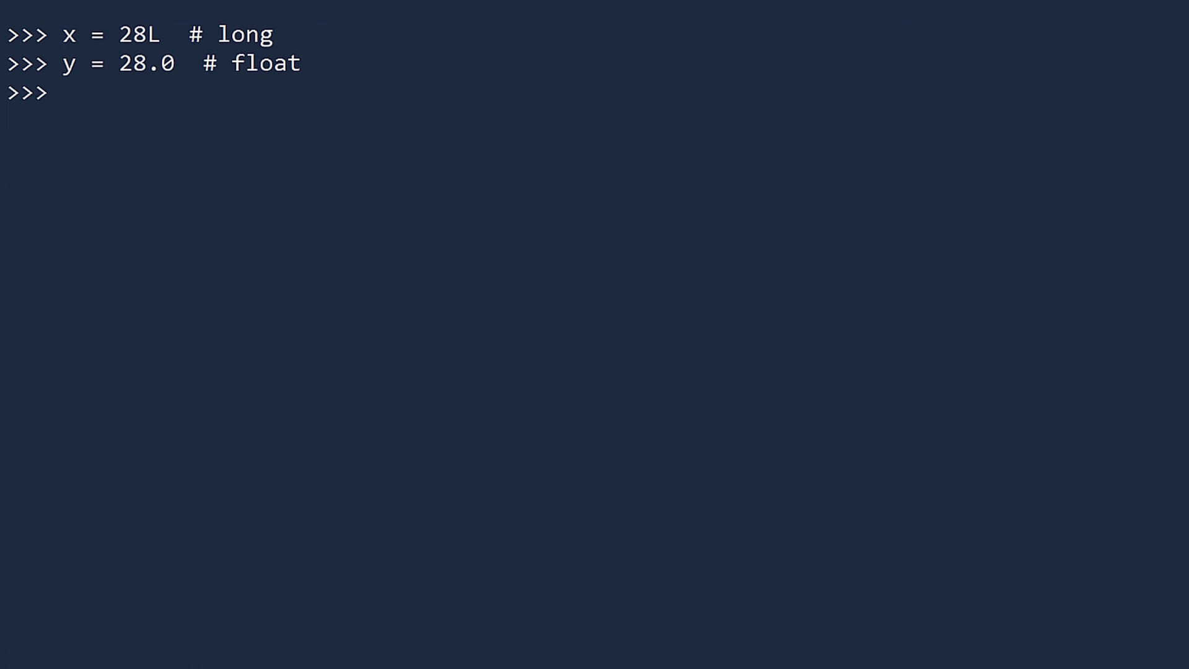
{"action": "type", "text": "fl"}
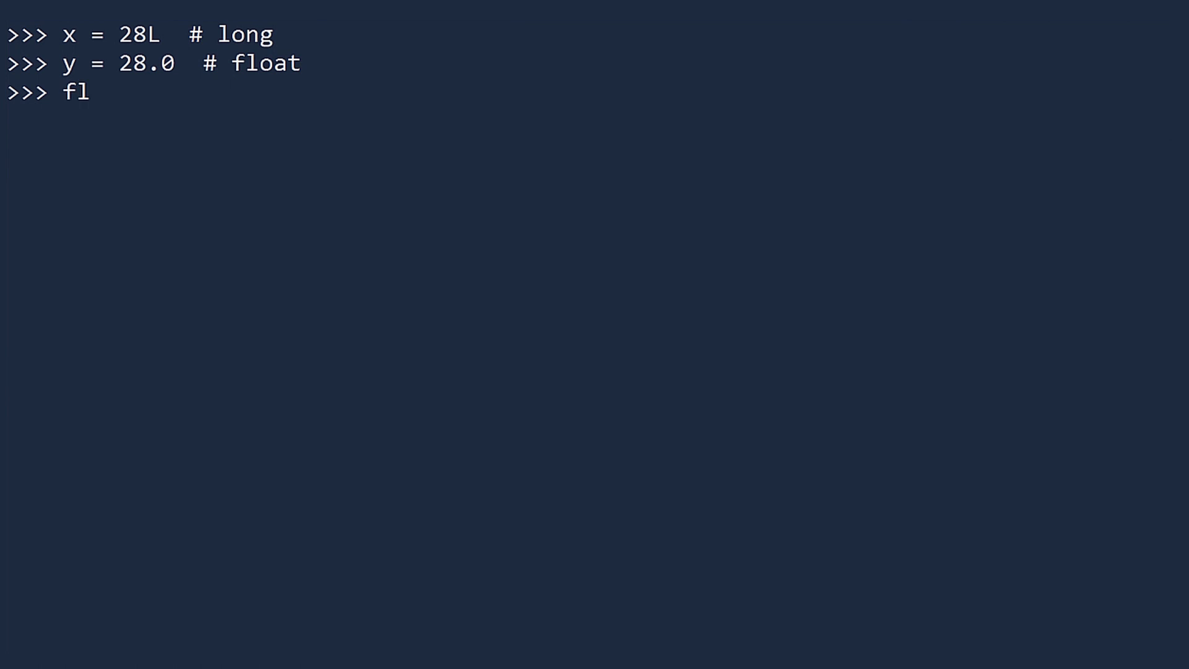
{"action": "key", "text": "Return"}
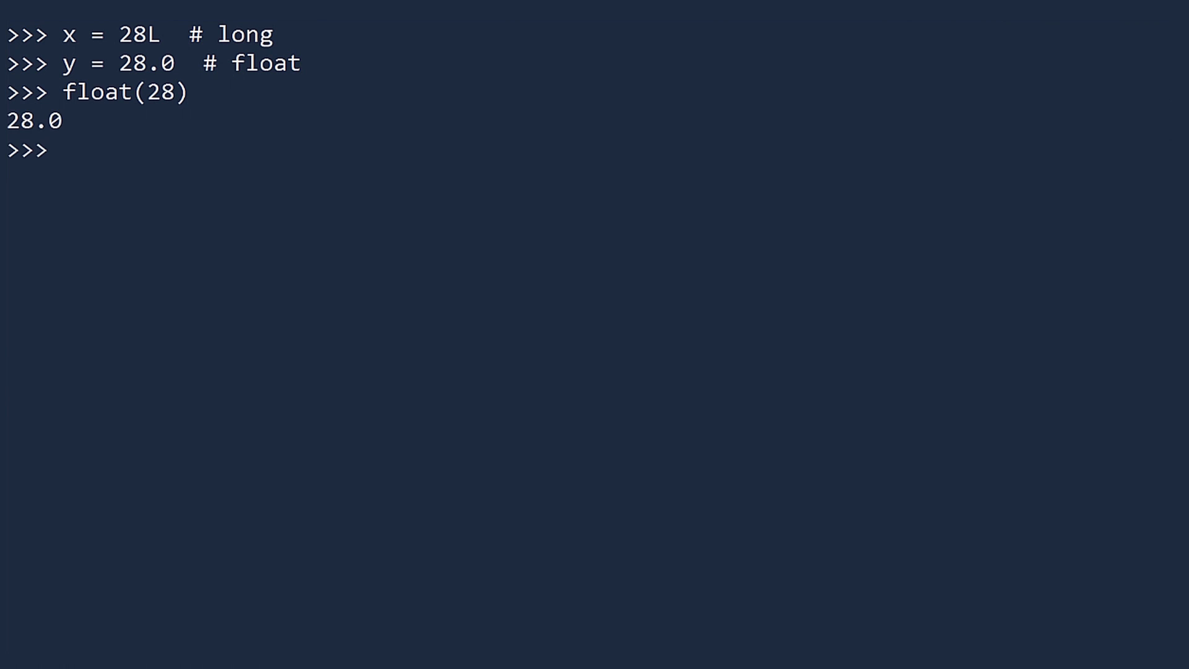
Step: Show 3.14 as a float and evaluate long(3.14) to truncate it to 3L
{"action": "type", "text": "3.14  # float"}
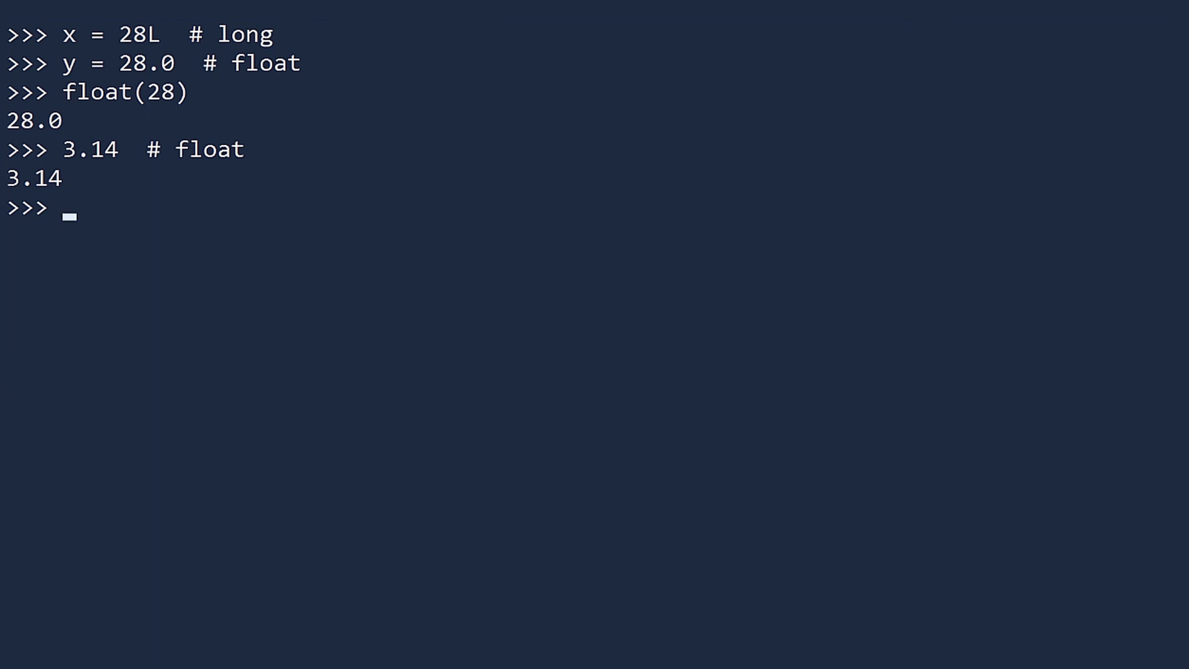
{"action": "type", "text": "lon"}
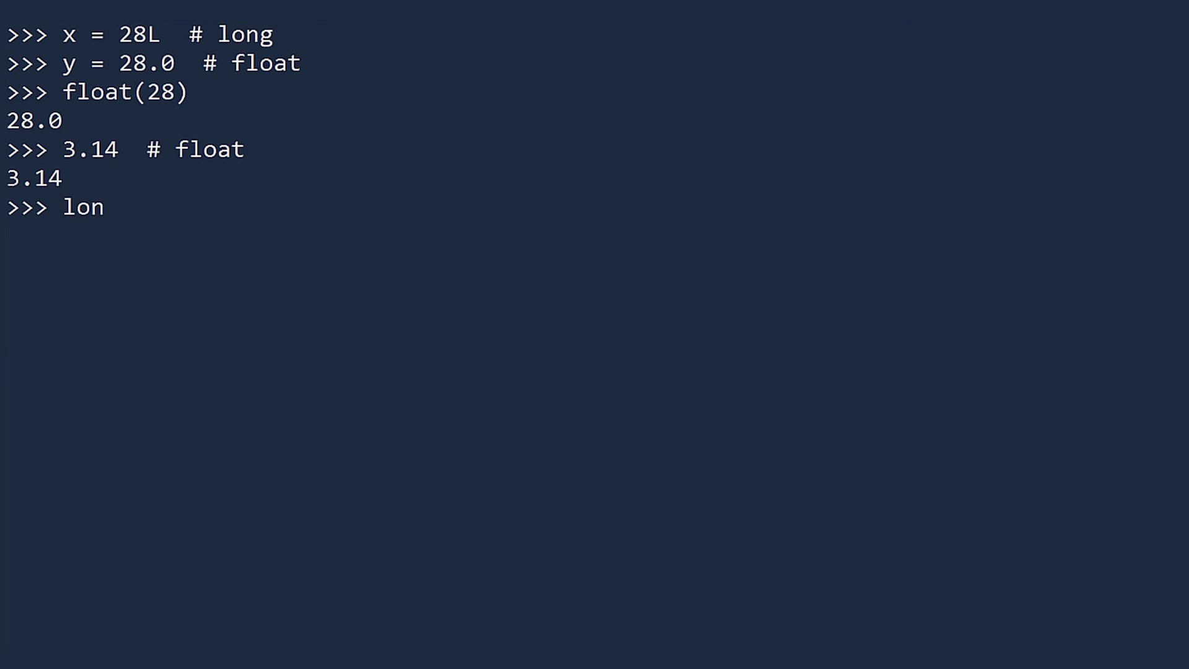
{"action": "type", "text": "g(3.14)"}
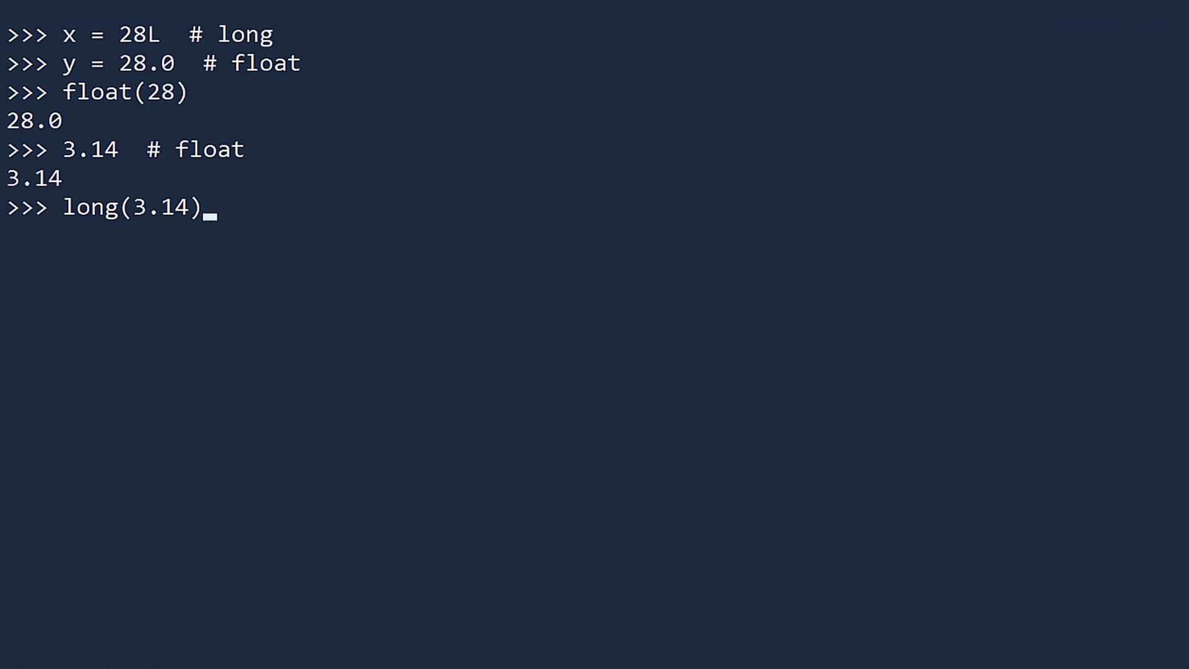
{"action": "key", "text": "Return"}
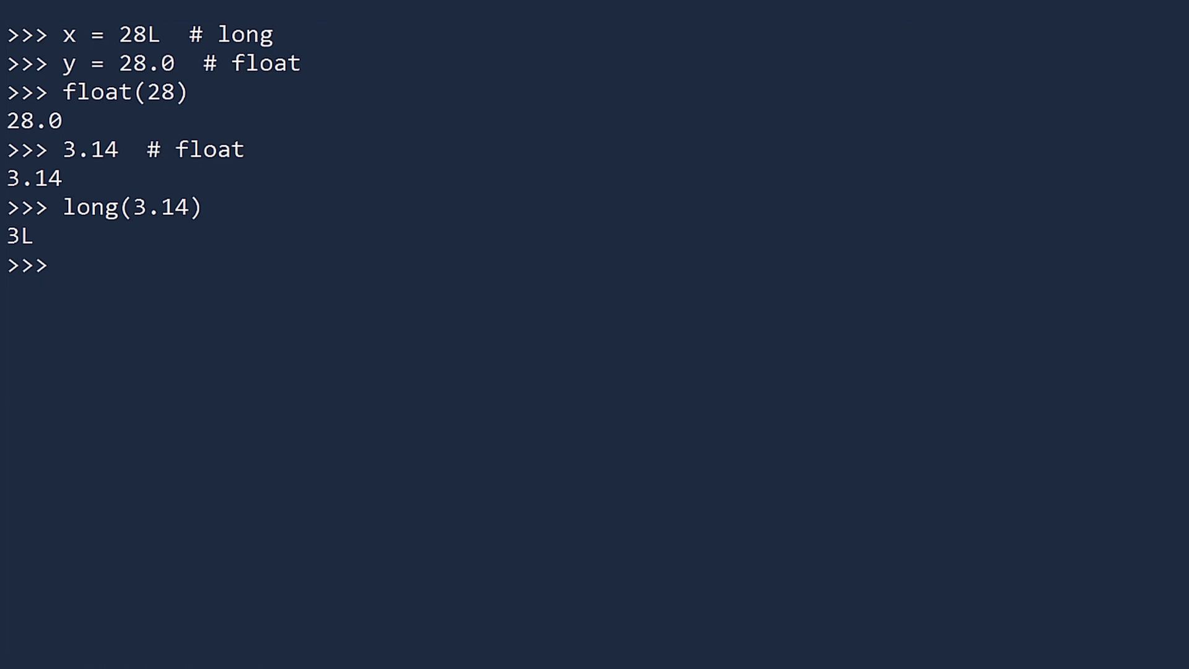
{"action": "type", "text": "# long"}
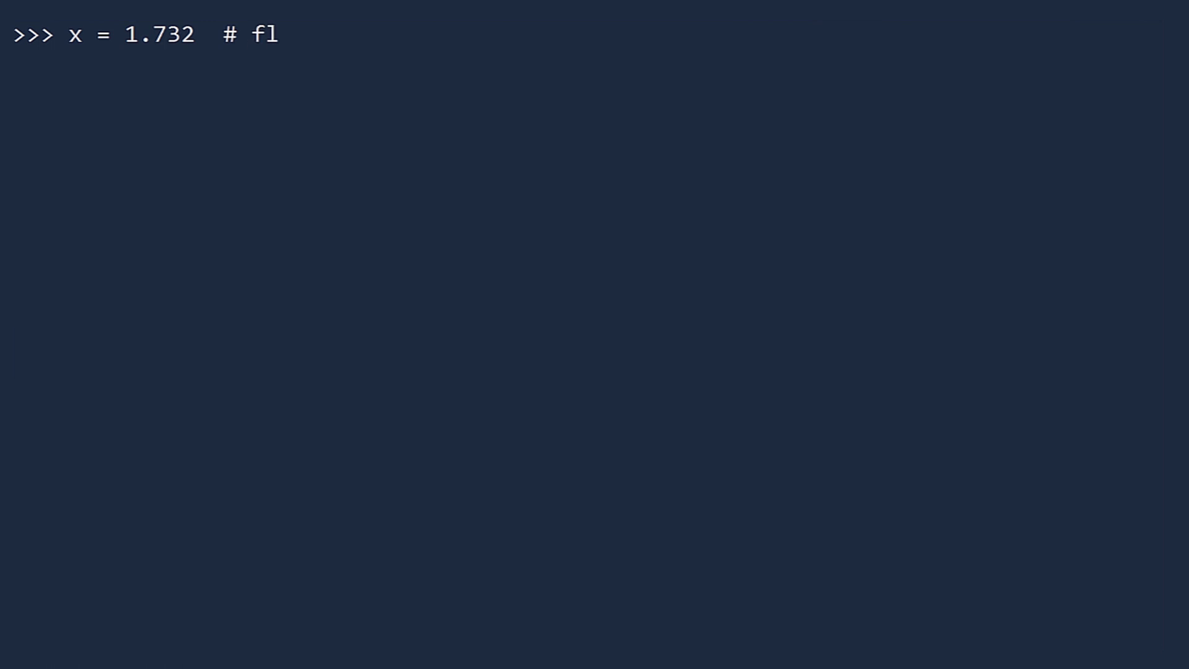
Step: Assign x = 1.732, evaluate 1.732 + 0j as complex, and run complex(1.732)
{"action": "key", "text": "Return"}
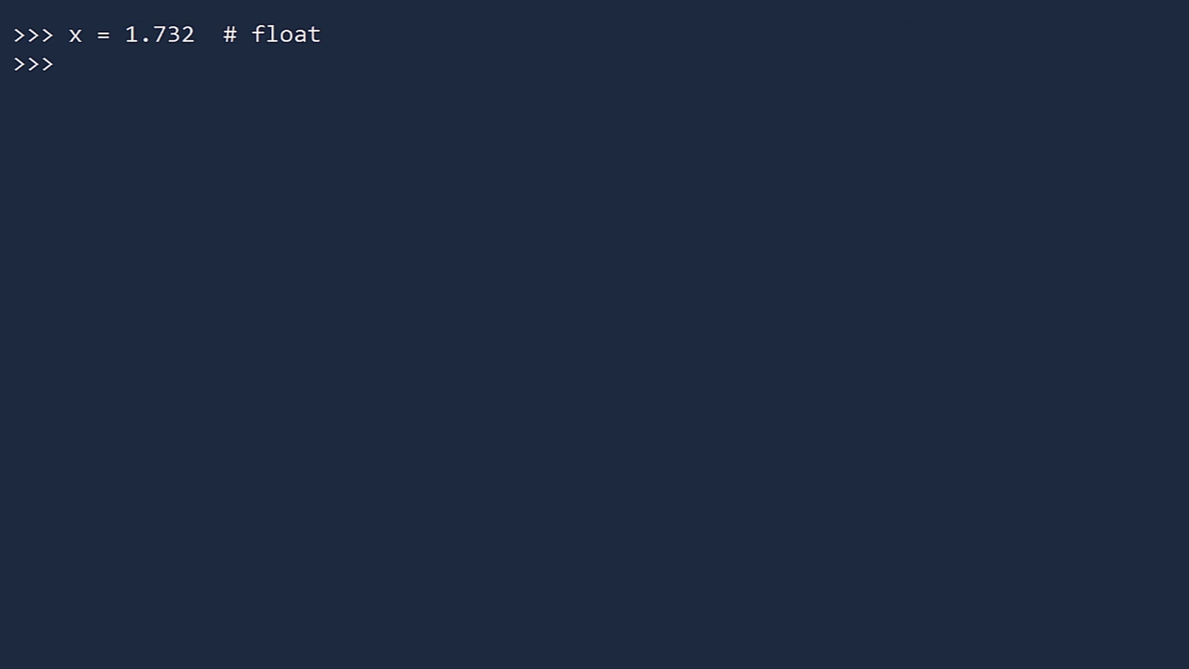
{"action": "type", "text": "1.732"}
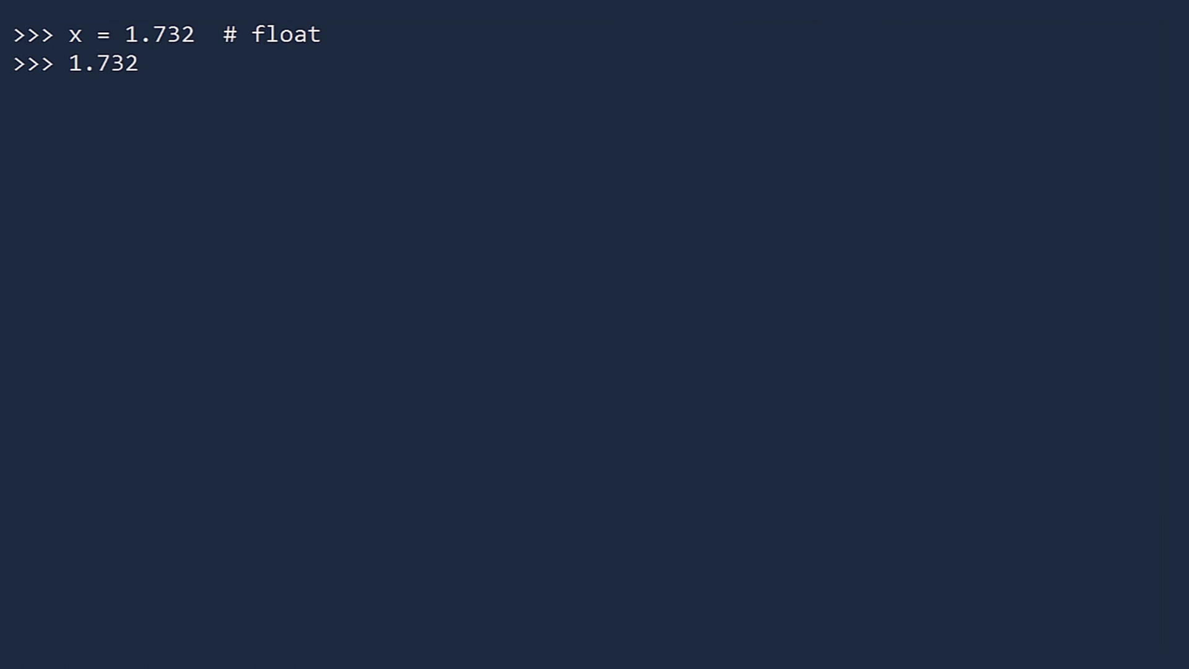
{"action": "key", "text": "Return"}
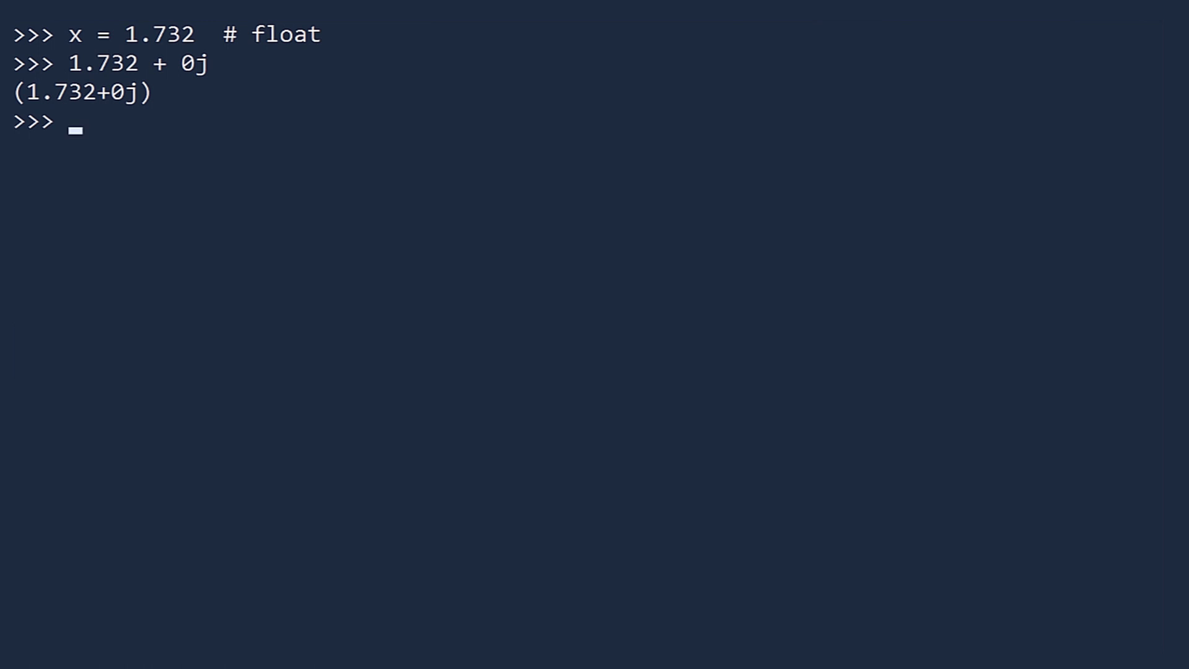
{"action": "type", "text": "complex("}
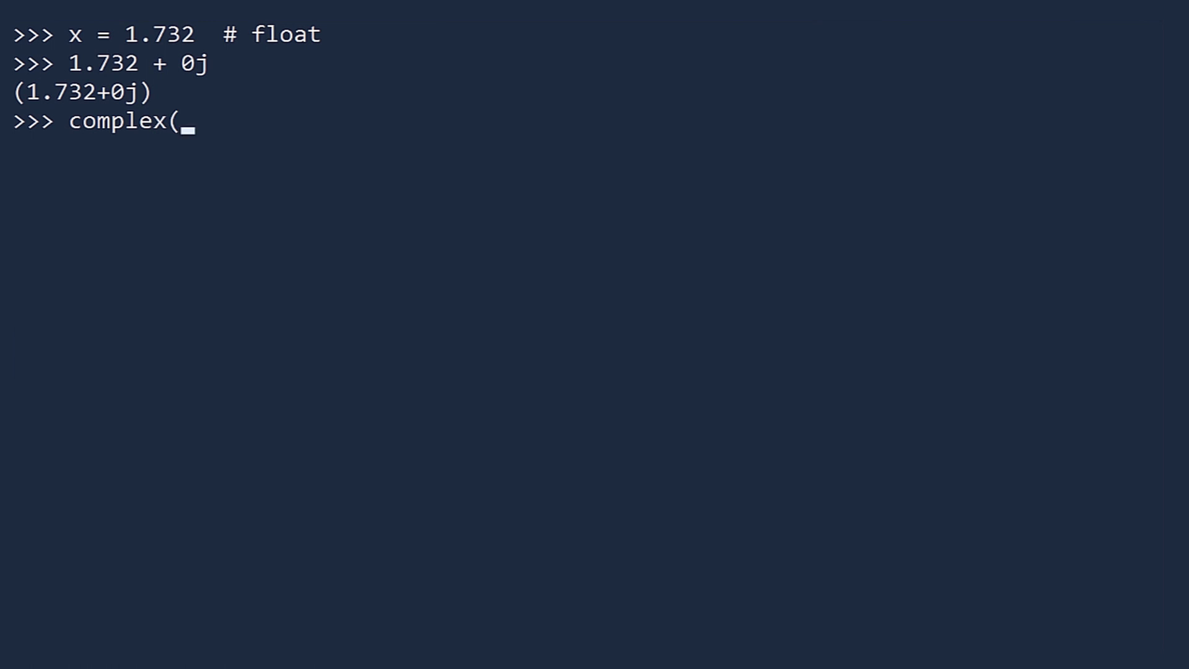
{"action": "key", "text": "Return"}
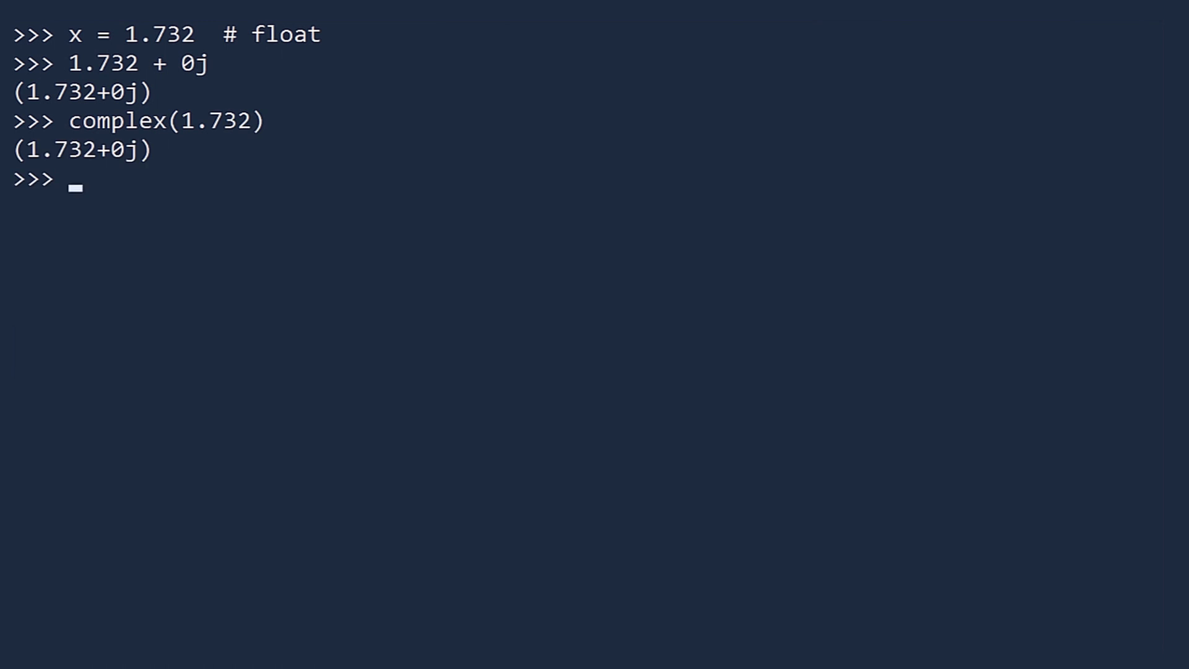
Step: Show float(1.732 + 0j) raises a TypeError and comment that complex numbers are wider than floats
{"action": "type", "text": "float(1.732"}
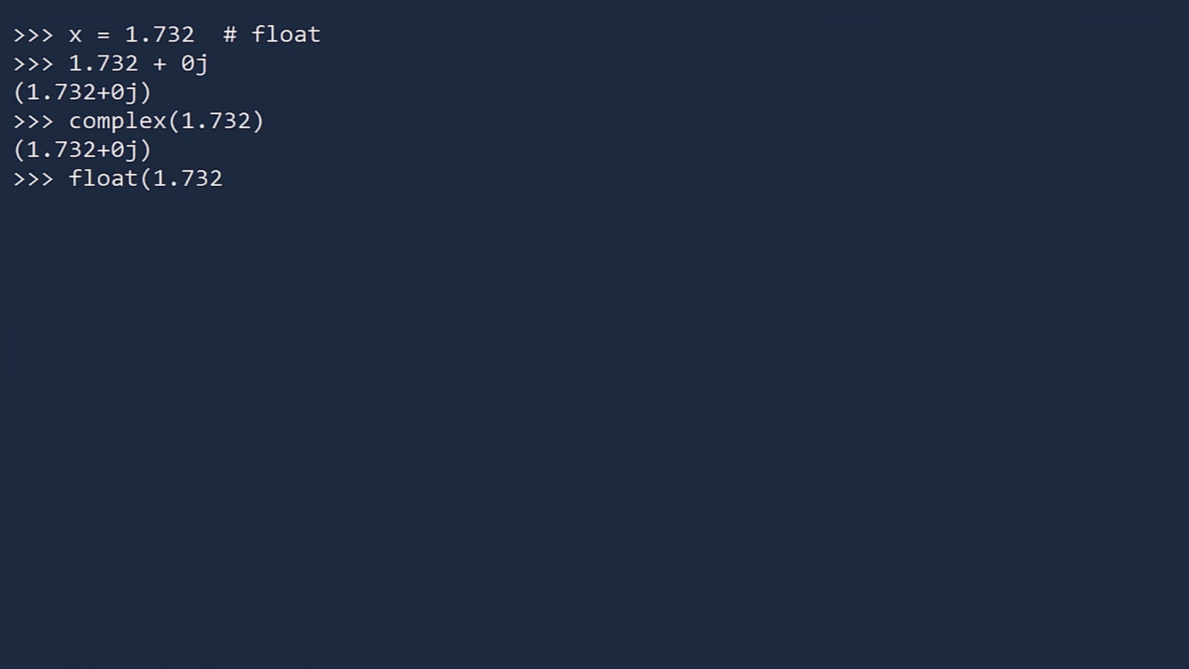
{"action": "key", "text": "Return"}
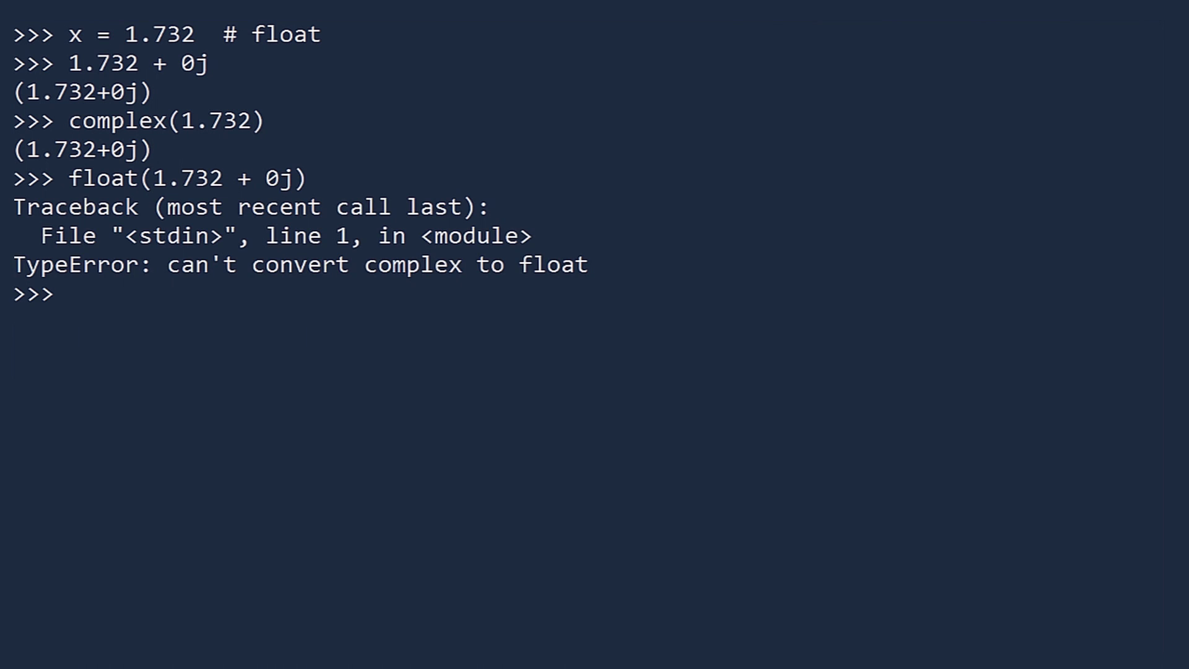
{"action": "type", "text": "# floats are narrower than c"}
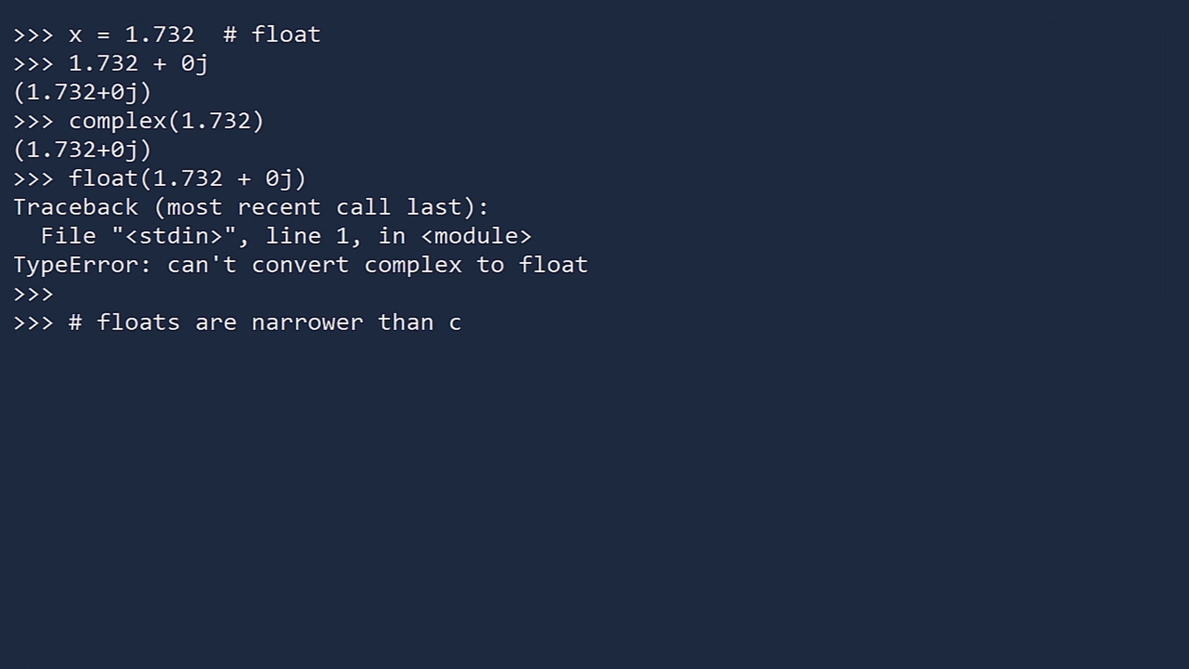
{"action": "type", "text": "omplex numbers"}
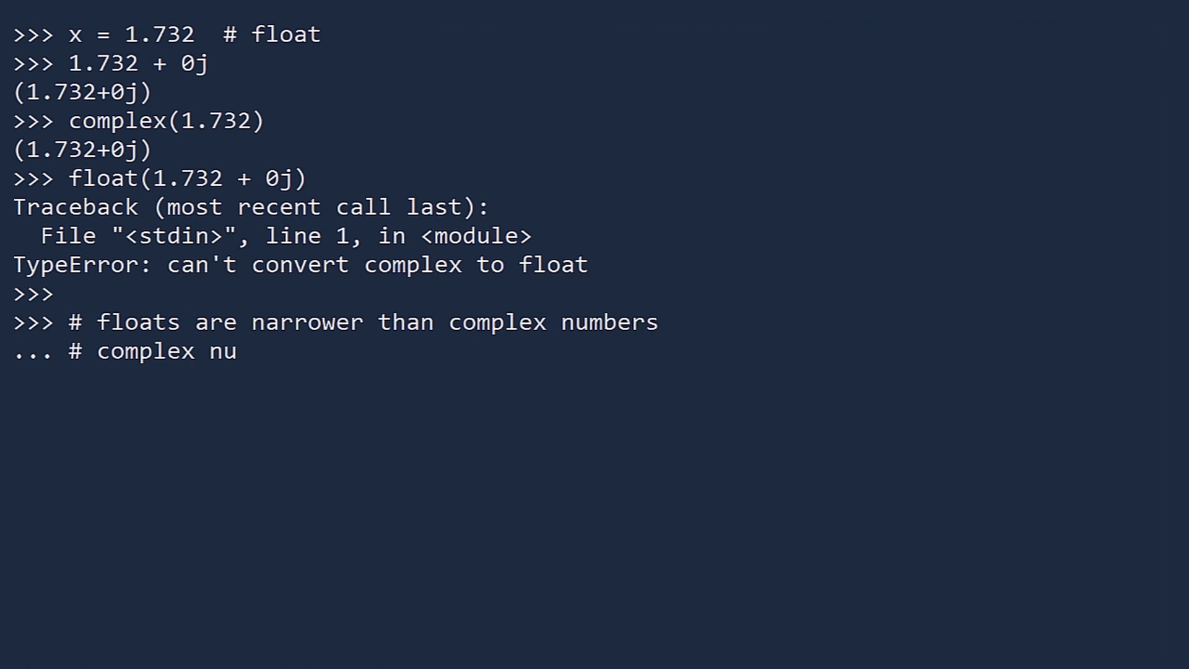
{"action": "type", "text": "mbers are wider than float"}
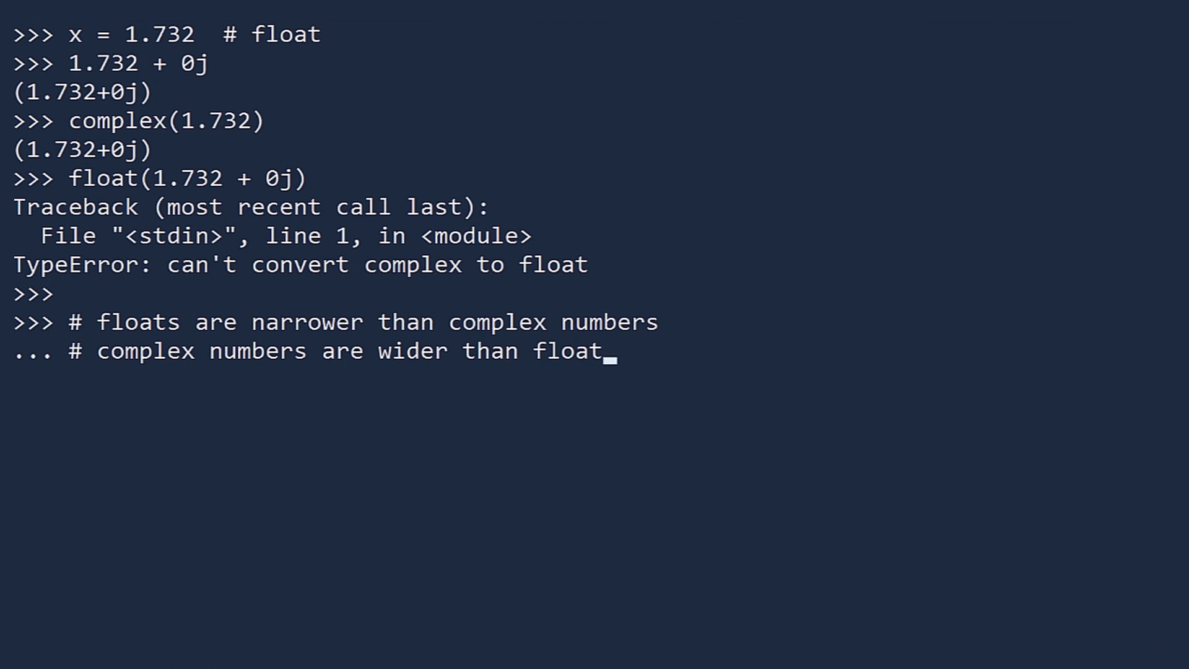
{"action": "key", "text": "Return"}
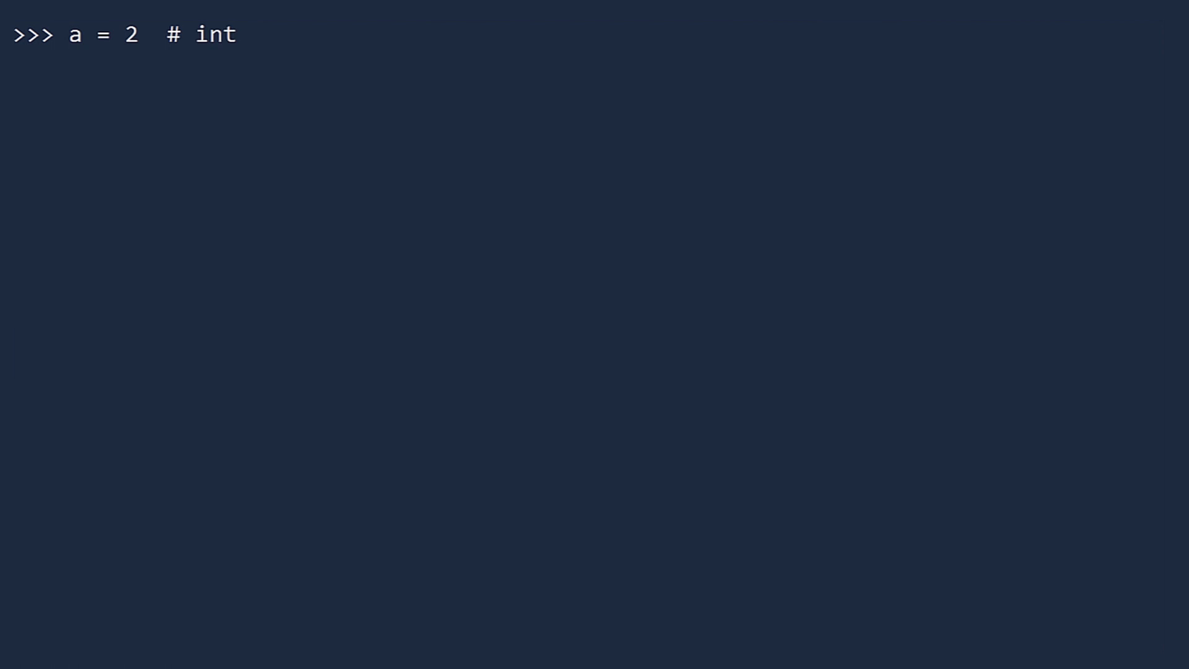
Step: Assign b = 3L, c = 6.0, d = 12 + 0j with type comments and note the rule to widen numbers to the same type
{"action": "type", "text": "b = 3L  # long"}
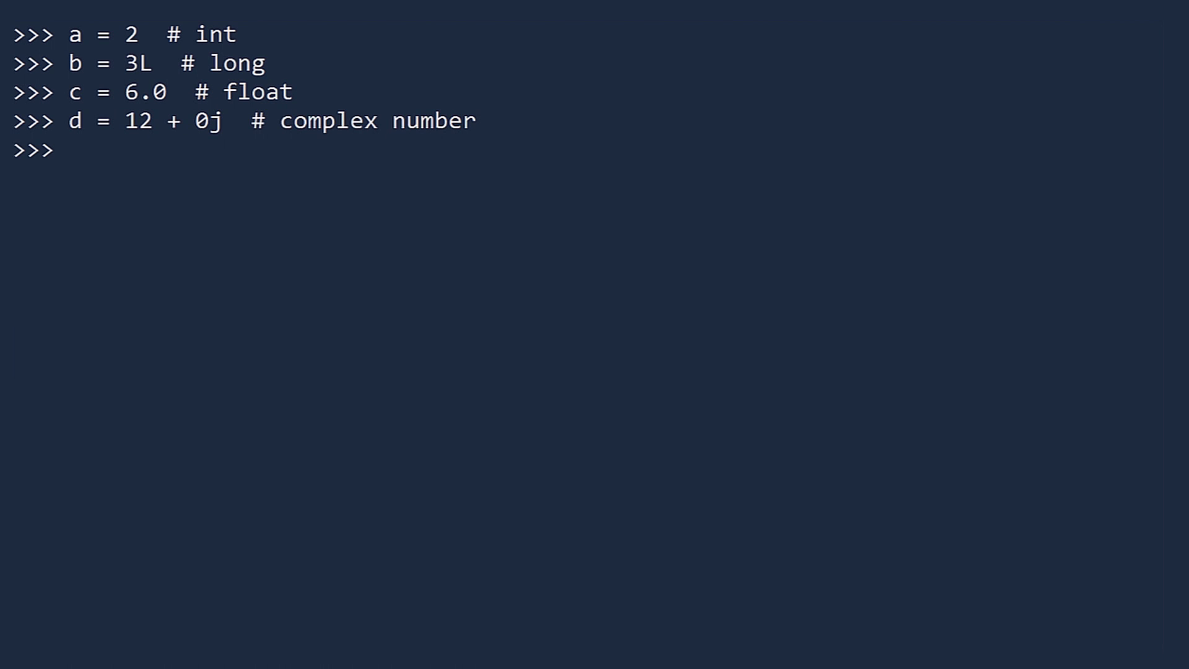
{"action": "type", "text": "# Rule: Widen numbers so they'r"}
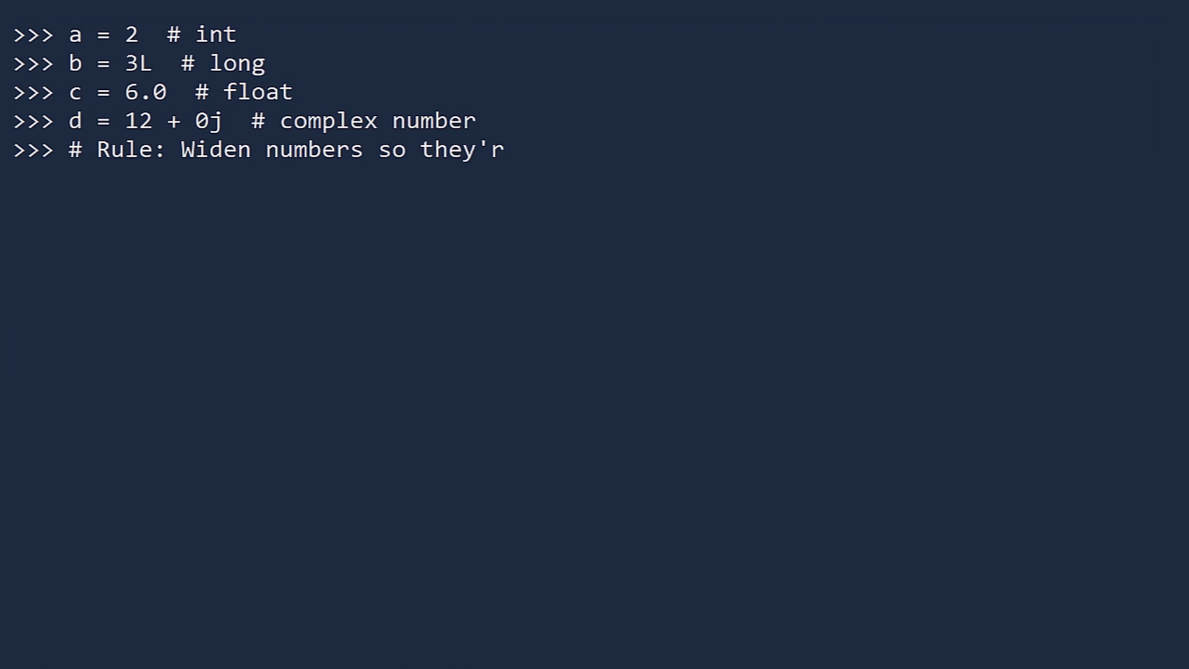
{"action": "type", "text": "e the same type"}
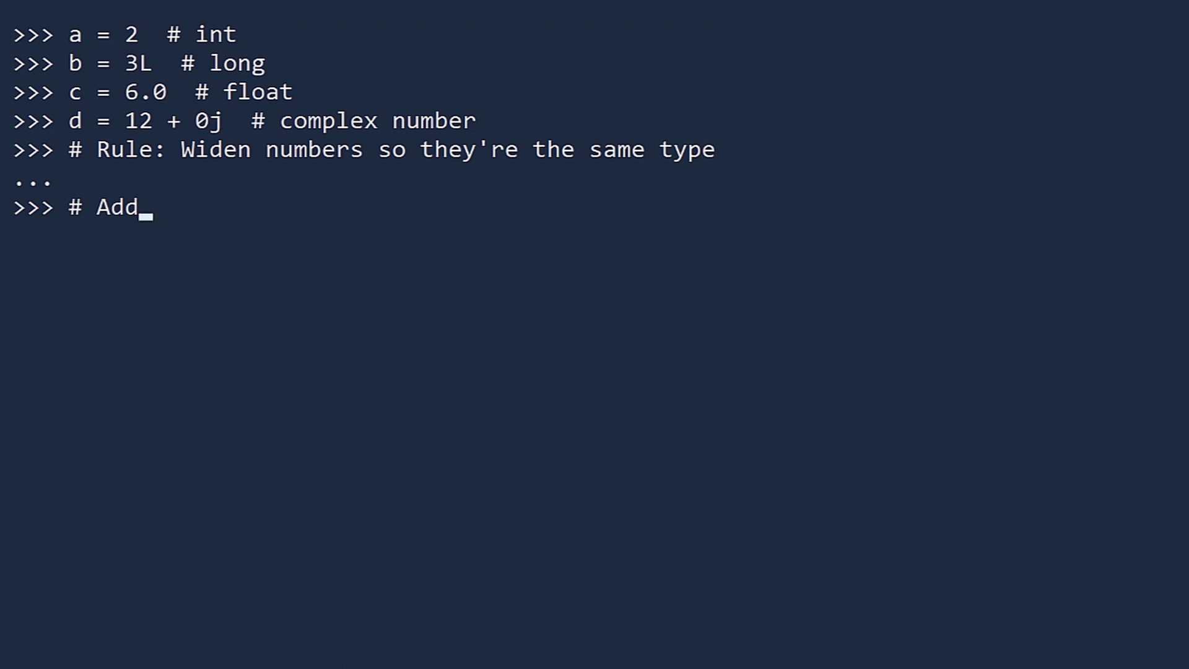
Step: Add a + b giving 5L and subtract c - b giving 3.0 under Addition and Subtraction comments
{"action": "type", "text": "ition"}
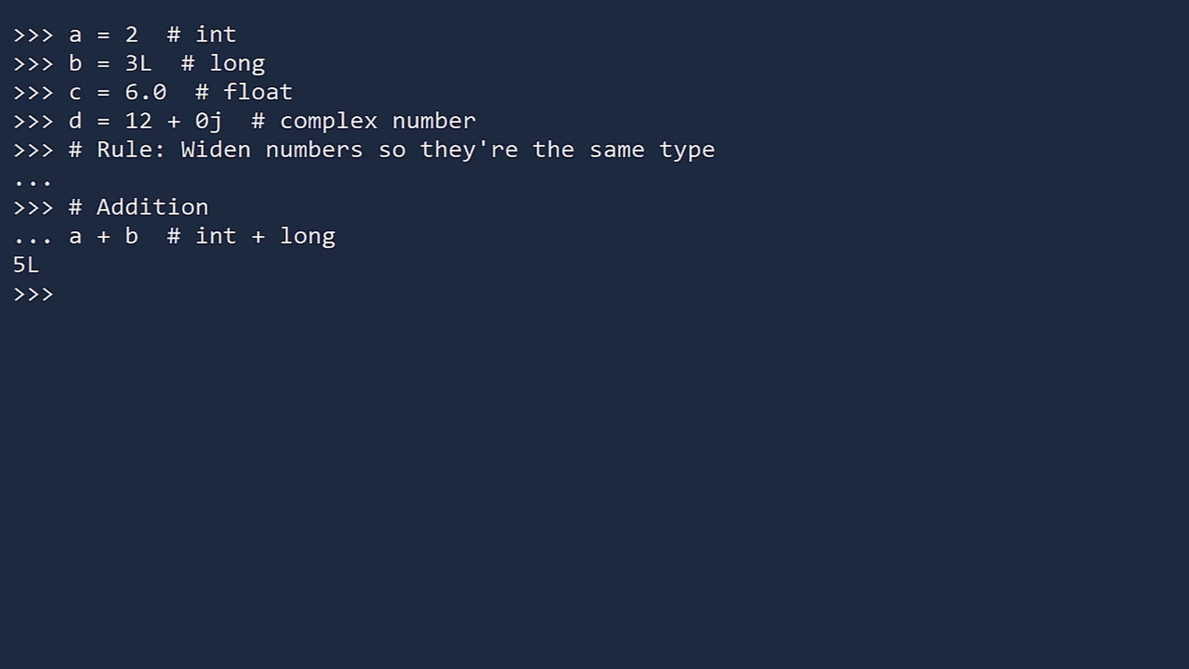
{"action": "type", "text": "# Subtraction"}
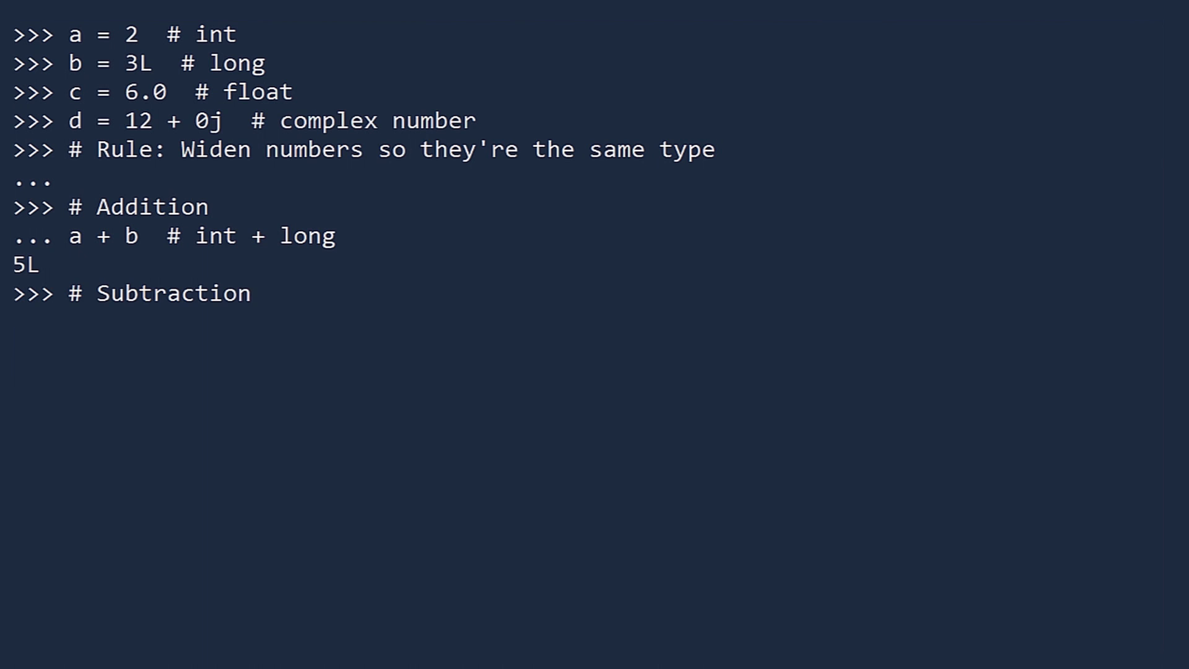
{"action": "type", "text": "c - b"}
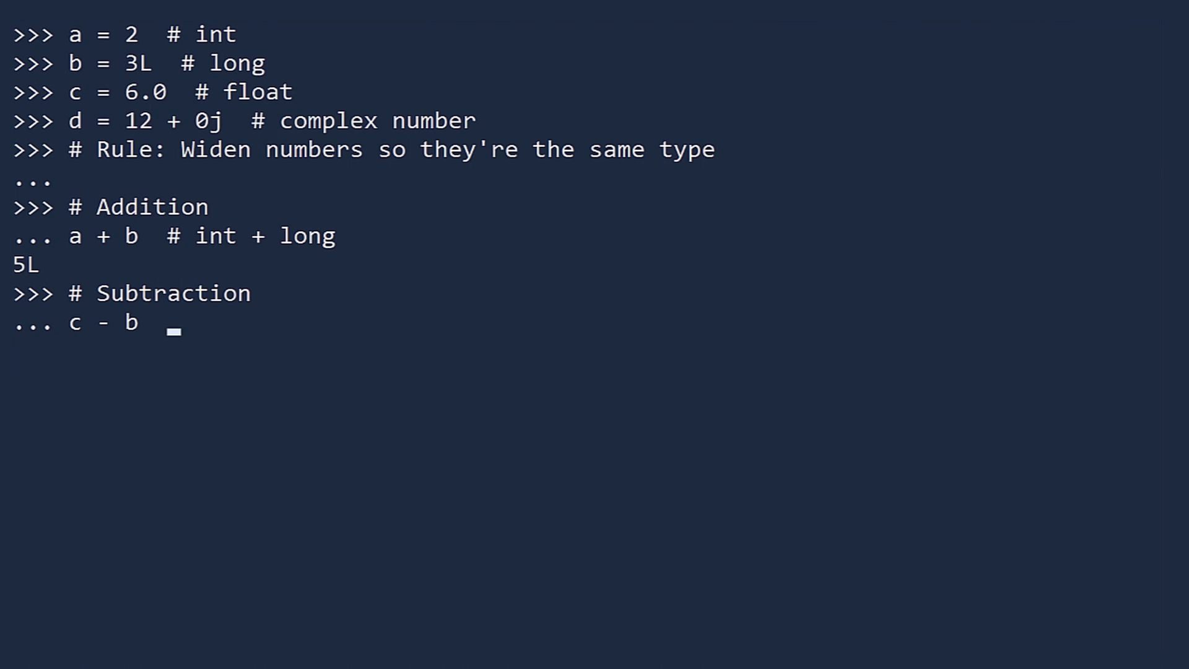
{"action": "type", "text": "# float - long"}
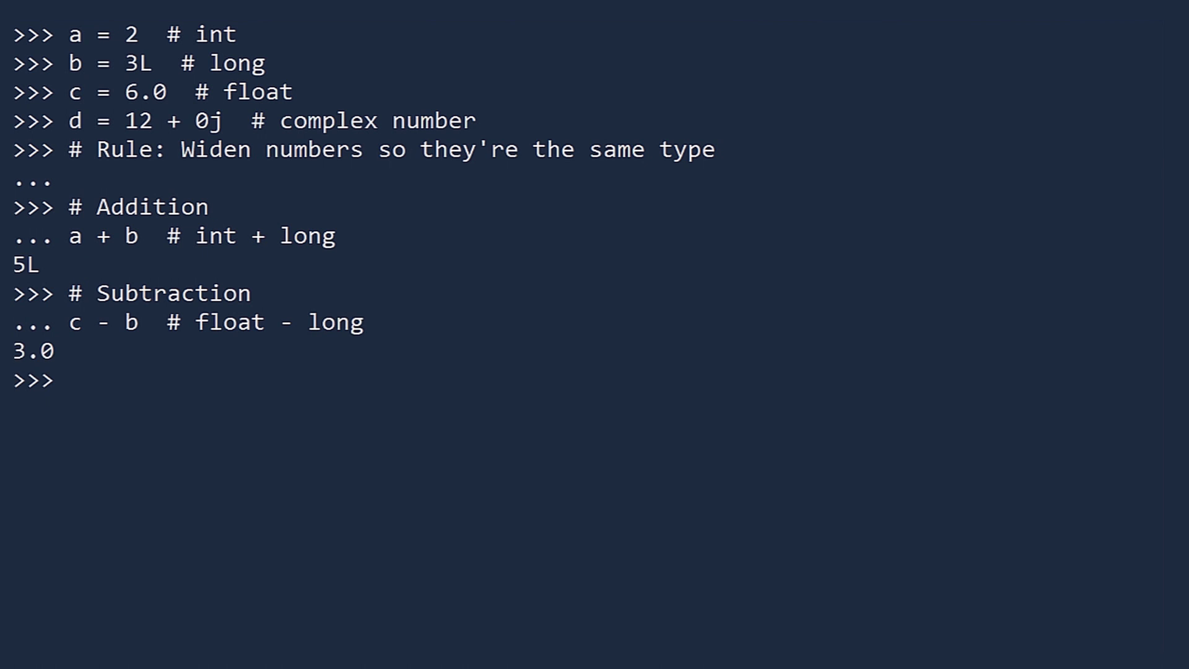
Step: Multiply a * c under a Multiplication comment, getting 12.0 from int * float
{"action": "type", "text": "# Multiplication"}
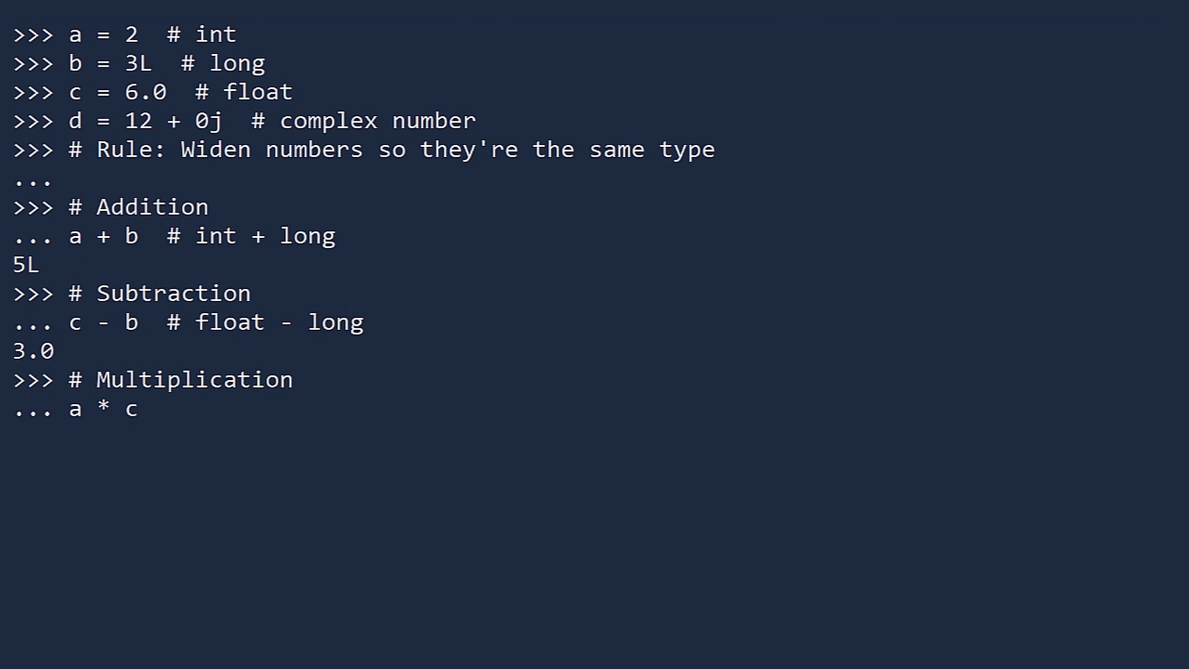
{"action": "type", "text": "# int * float"}
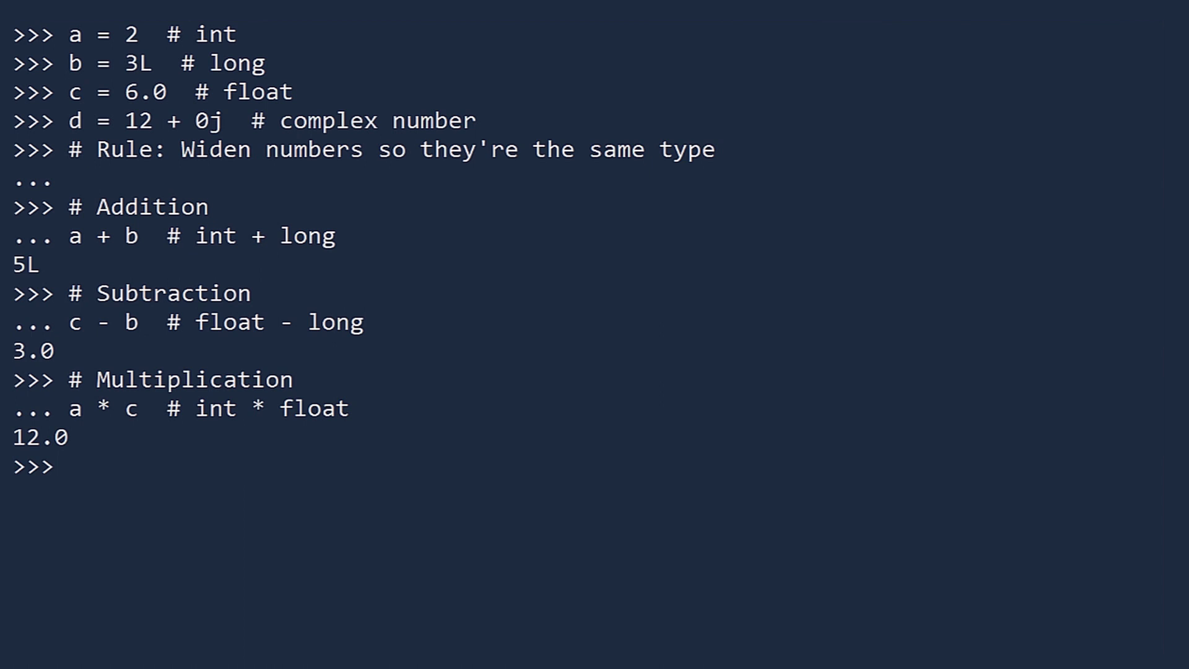
{"action": "type", "text": "#"}
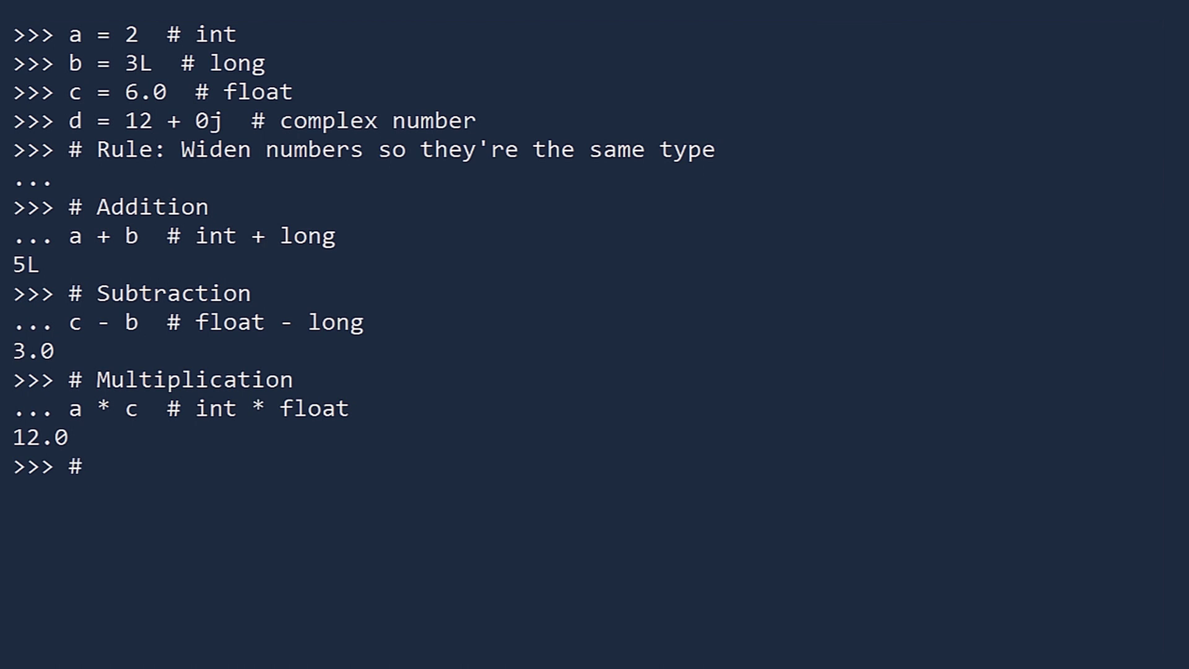
Step: Under a Division comment evaluate d / c as complex divided by float
{"action": "type", "text": "# Division"}
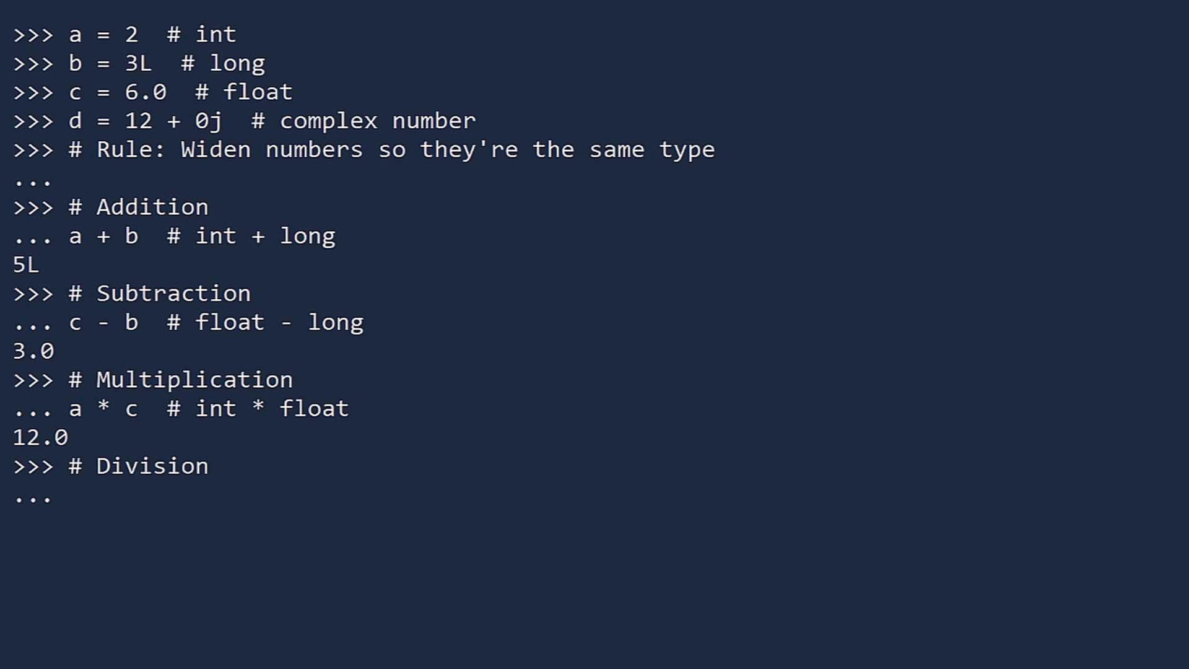
{"action": "type", "text": "d / c  # complex / fl"}
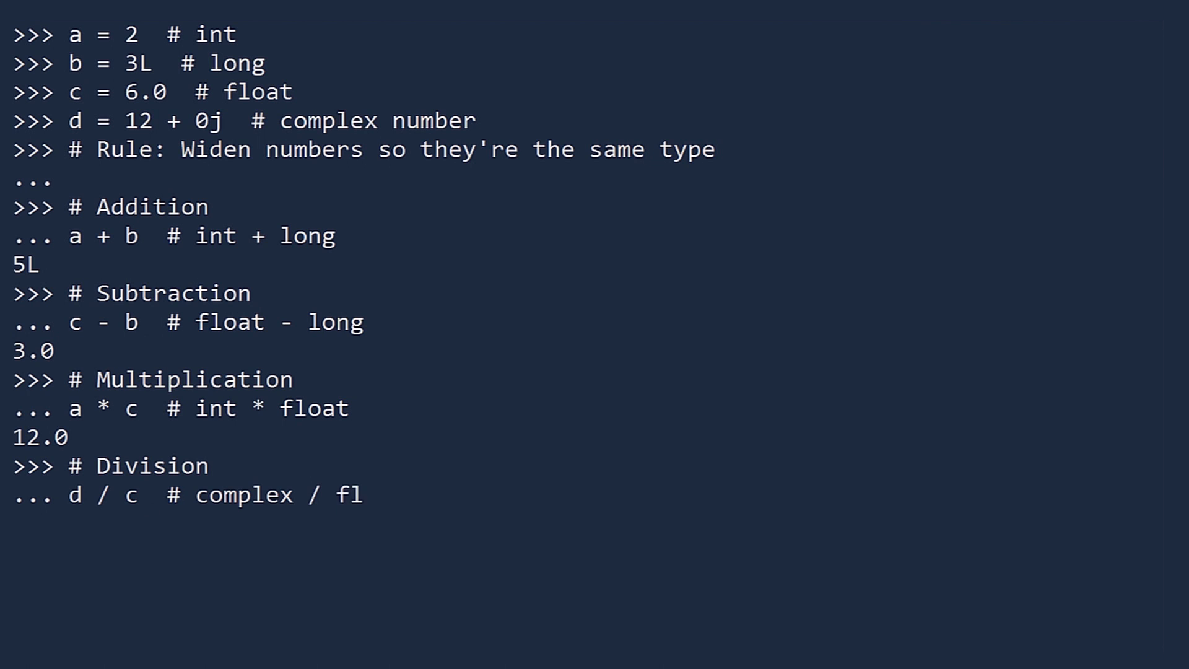
{"action": "key", "text": "Return"}
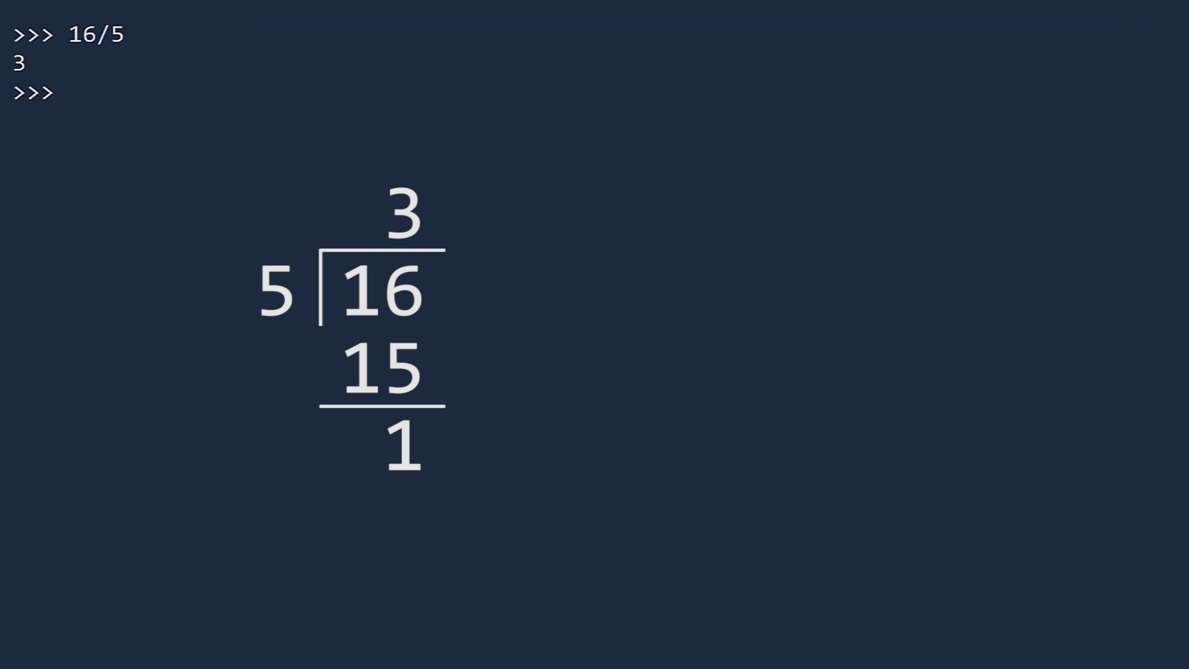
Step: Type 16 % 5 at the prompt beneath the 16/5 result of 3
{"action": "type", "text": "16 % 5"}
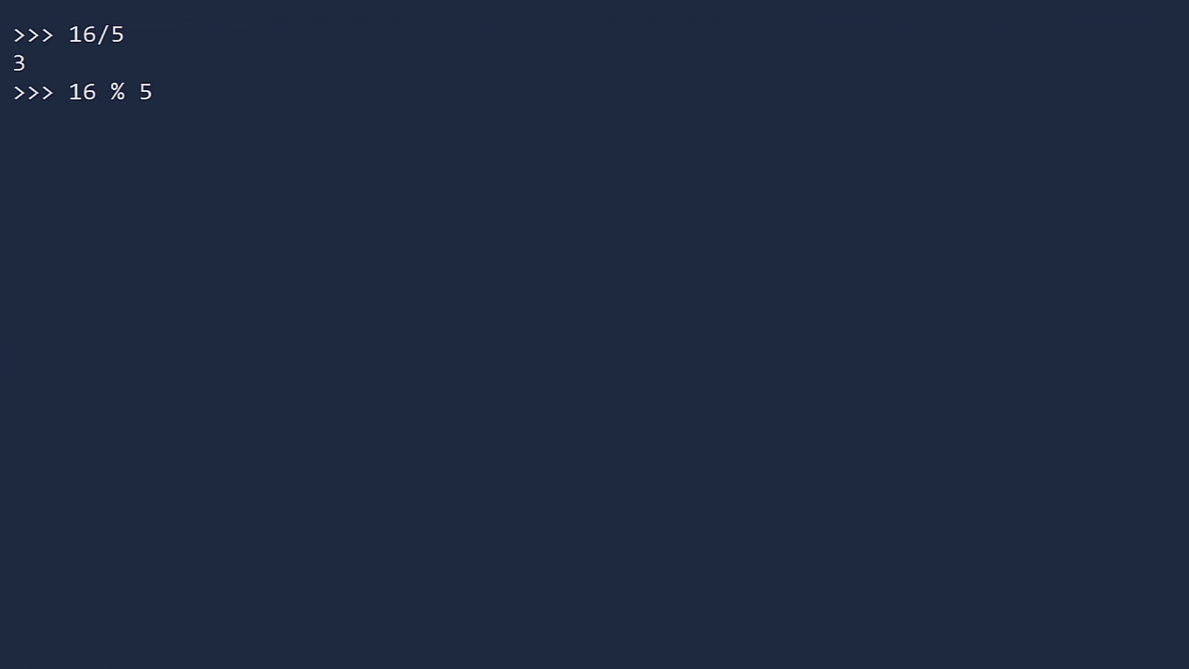
Step: Show 16 % 5 gives 1, float(16)/5 and 16/float(5) give 3.2, and 2/0 raises ZeroDivisionError
{"action": "key", "text": "Return"}
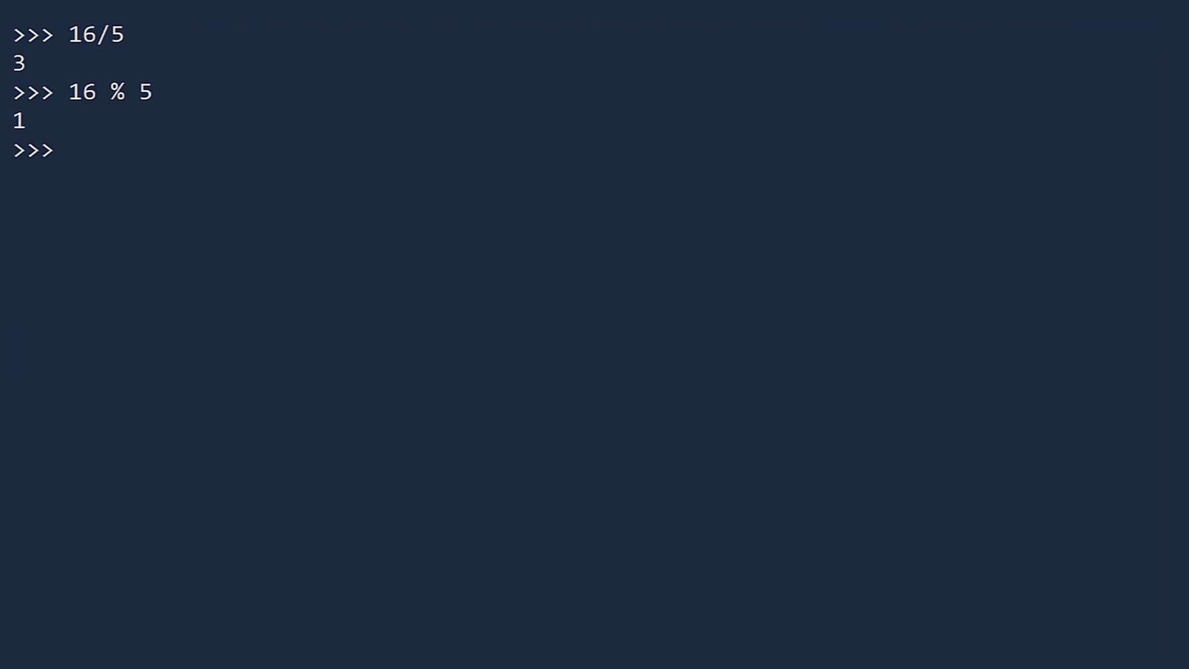
{"action": "type", "text": "float(16)/5"}
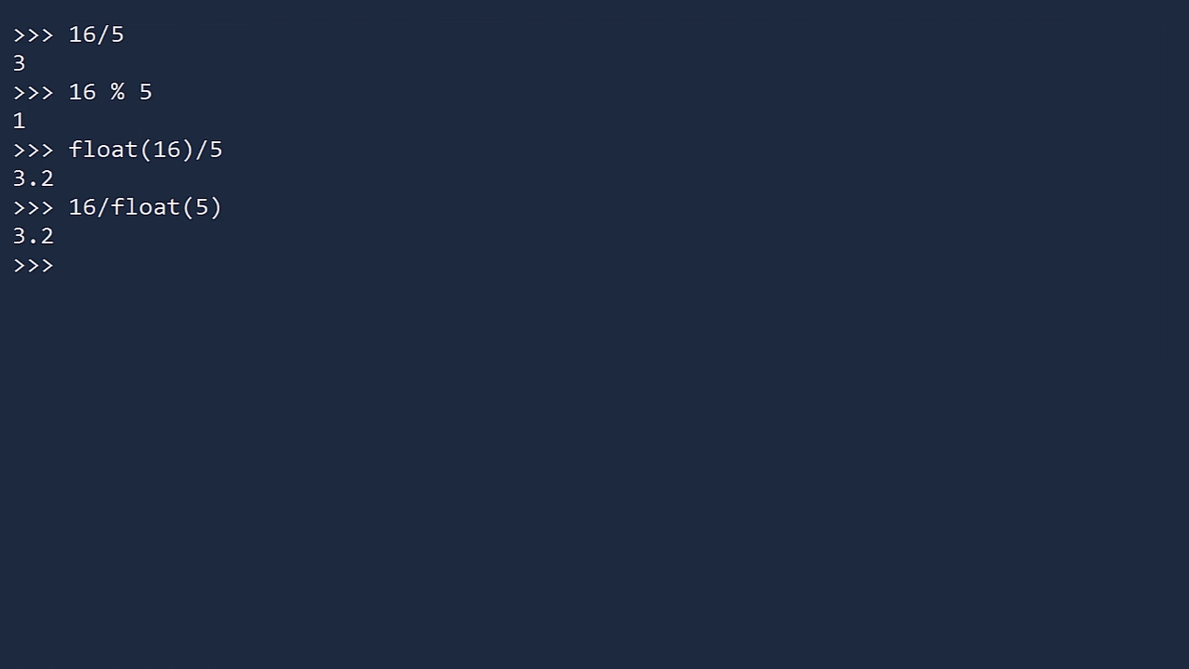
{"action": "type", "text": "2/"}
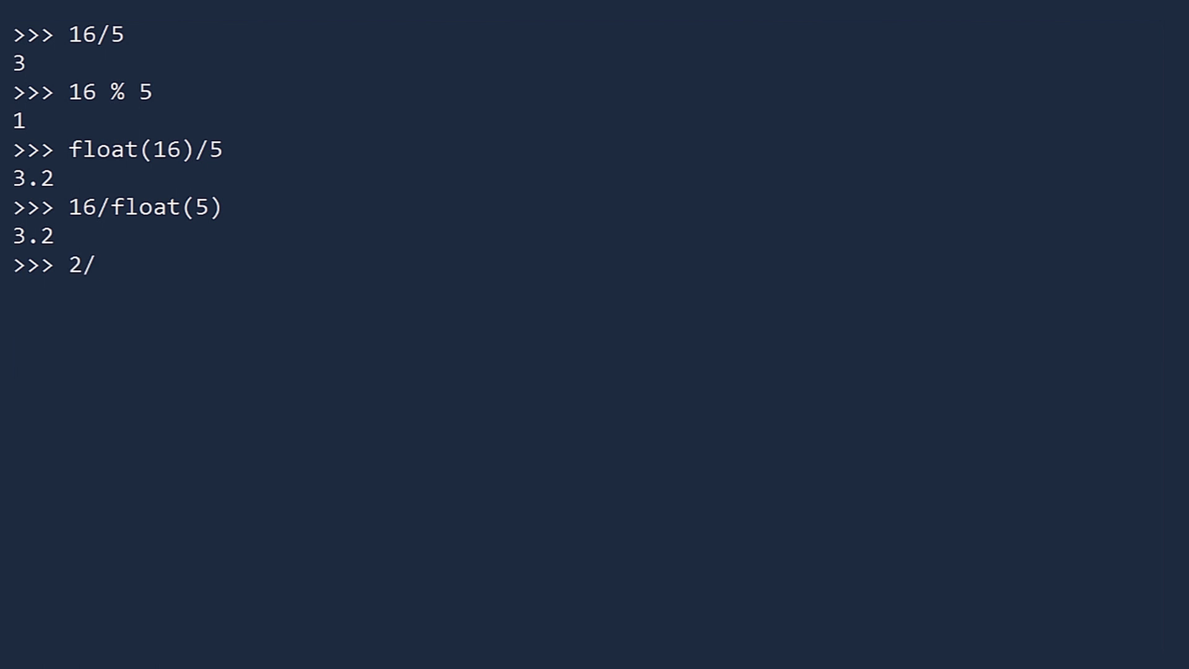
{"action": "key", "text": "Return"}
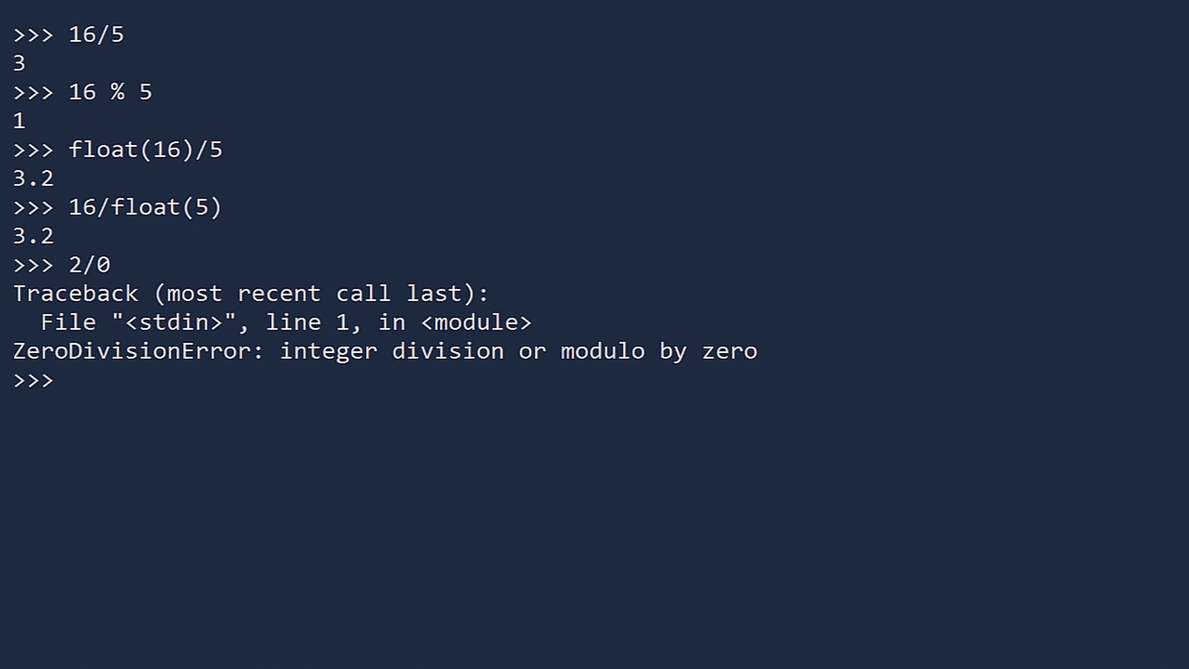